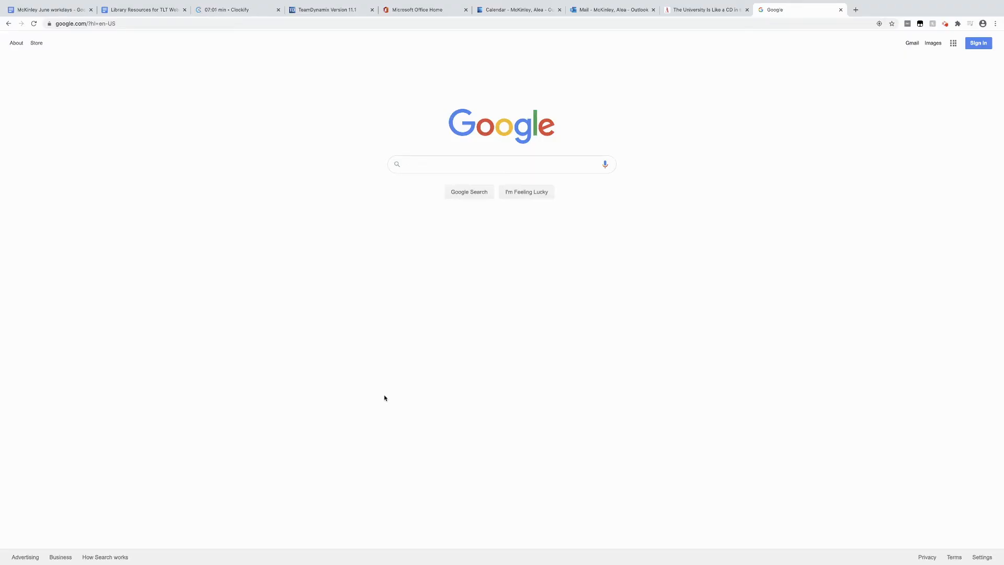
Step: Sign in to Google with the cofc.edu college account and password to reach Drive
left_click(83, 24)
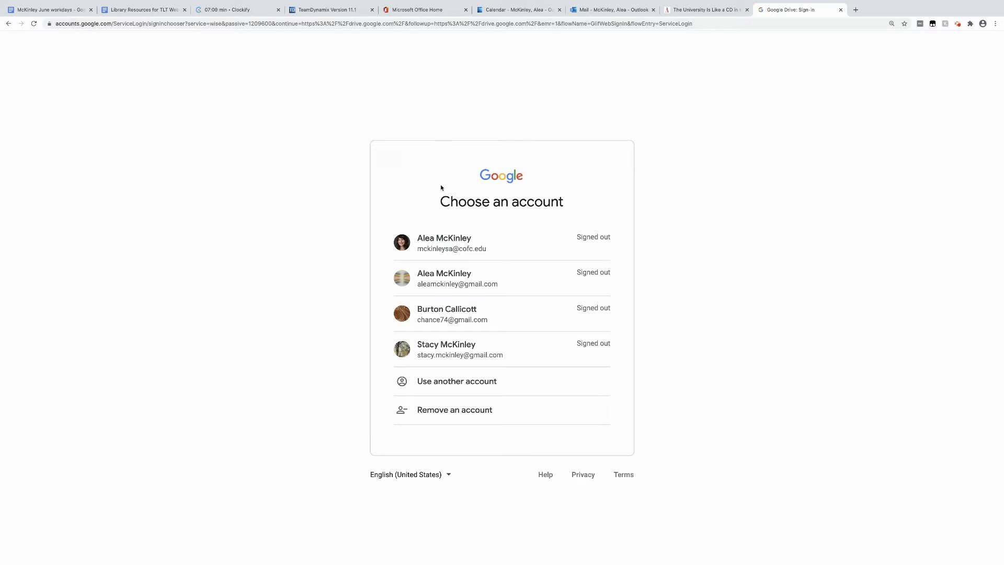
mouse_move(437, 255)
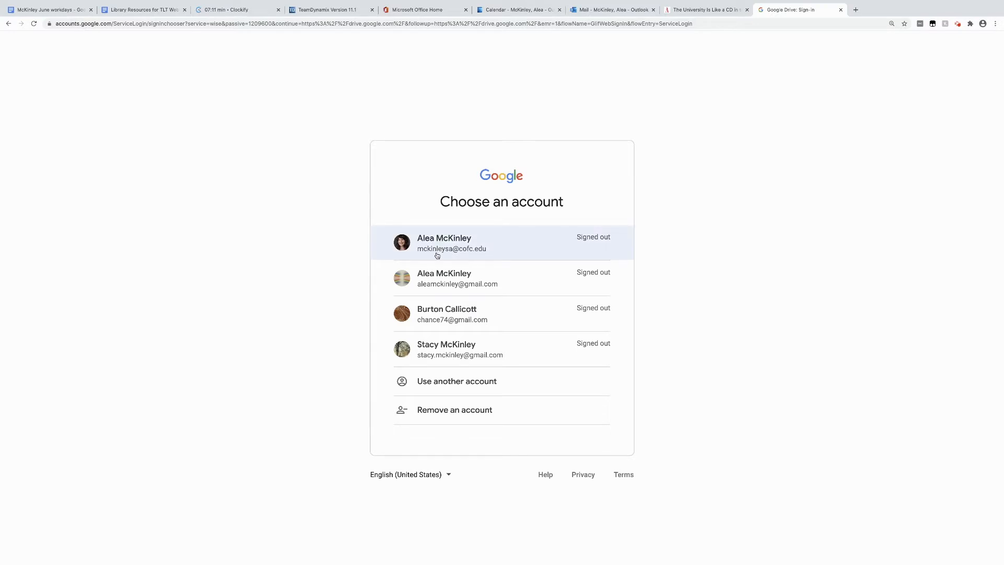
left_click(451, 242)
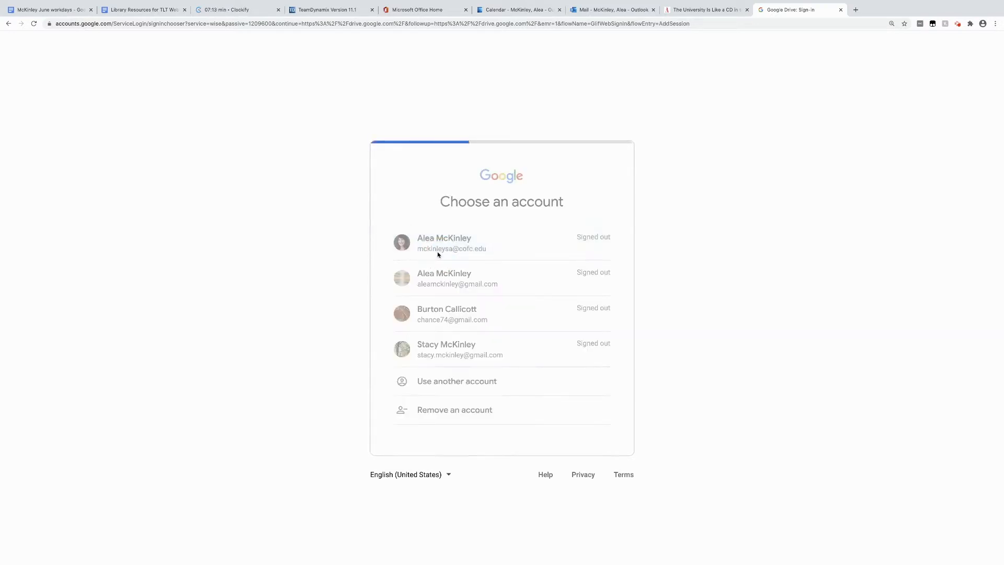
left_click(444, 242)
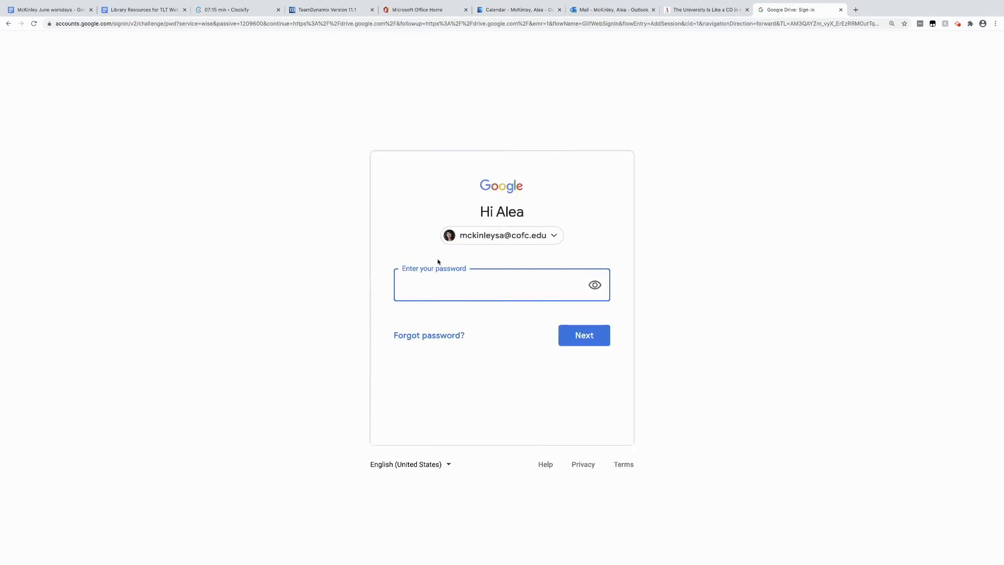
type("••••")
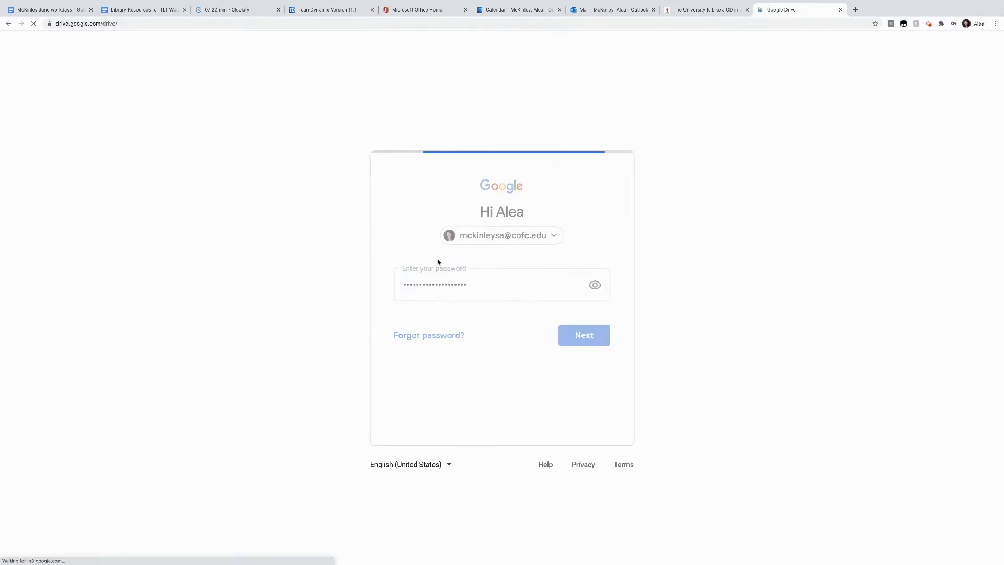
left_click(584, 334)
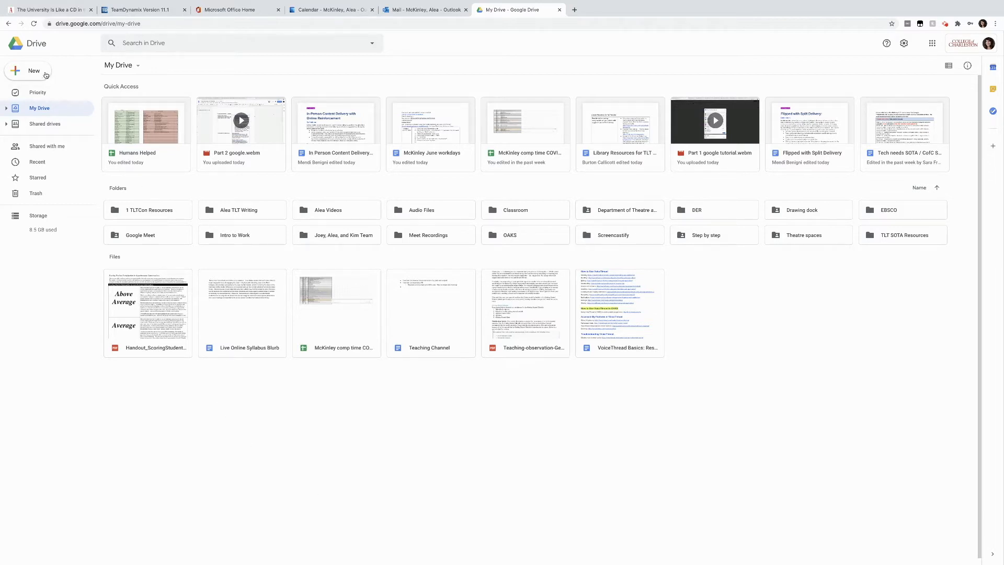
Step: Create a new Google Doc and title it 'Library Resources for TLT Website'
left_click(28, 70)
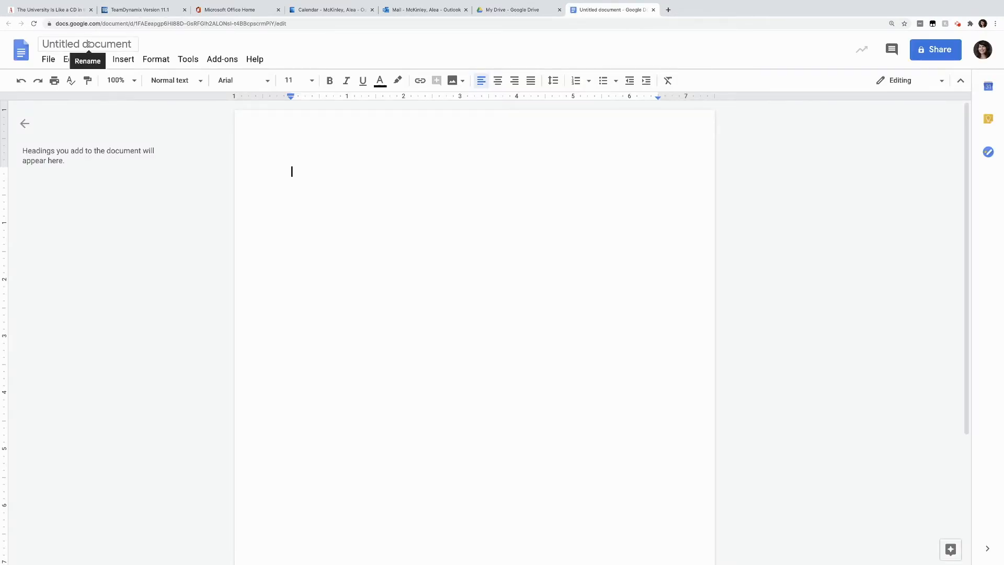
type("Library Resources for TLT Website")
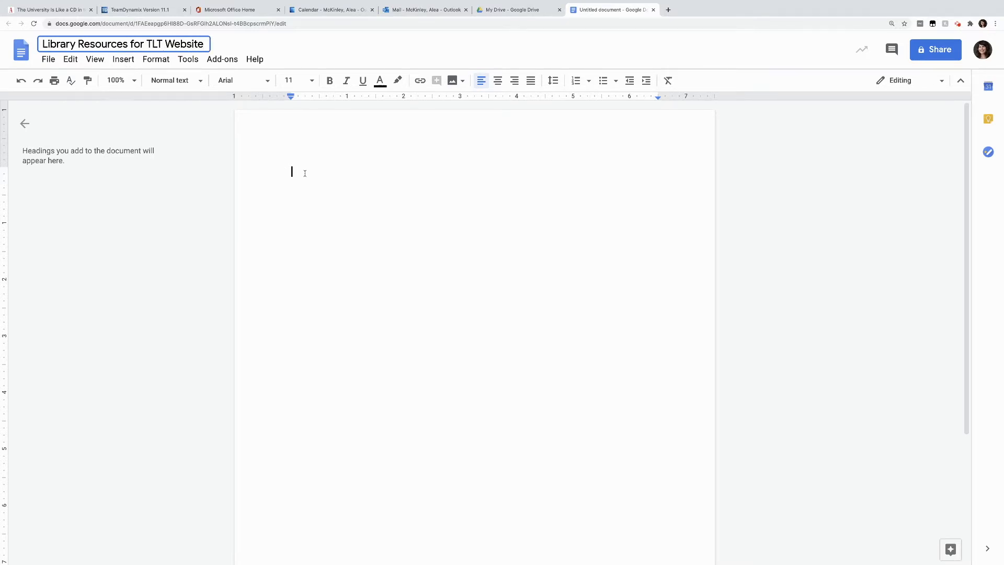
left_click(518, 9)
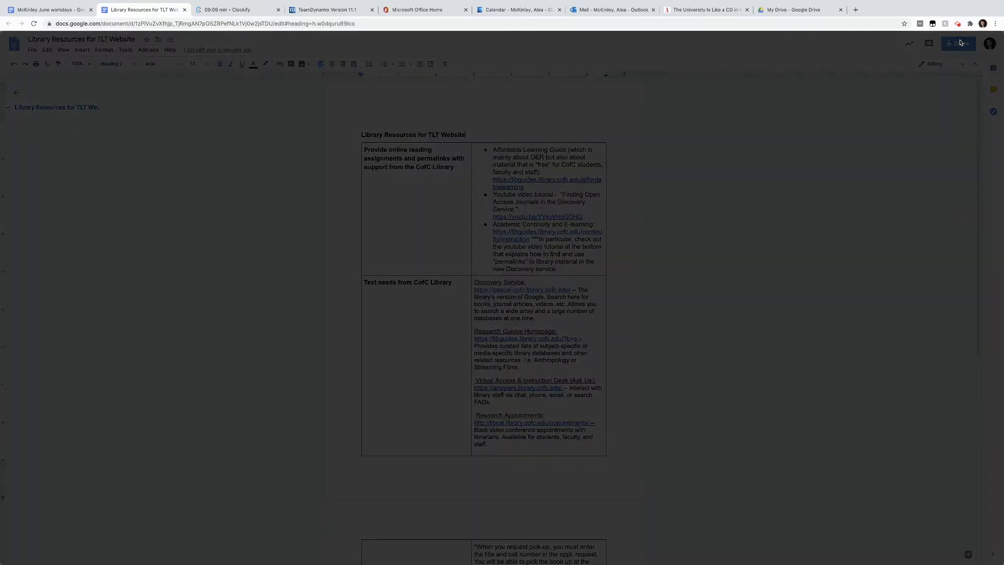
Step: Share the doc with a collaborator as Editor with the note 'This is our group work doc.'
left_click(958, 43)
type("Burton Callicott")
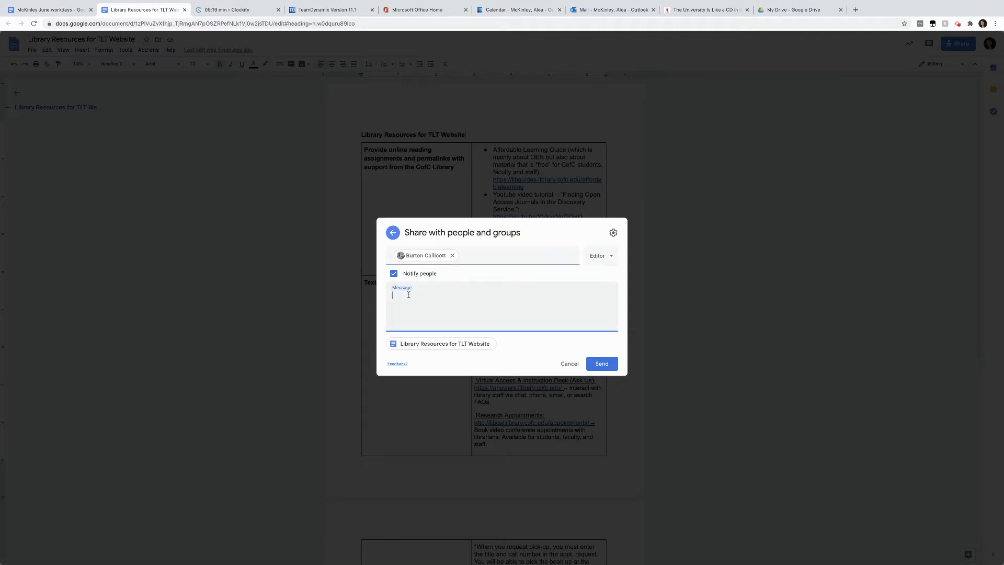
type("This is our group work doc.")
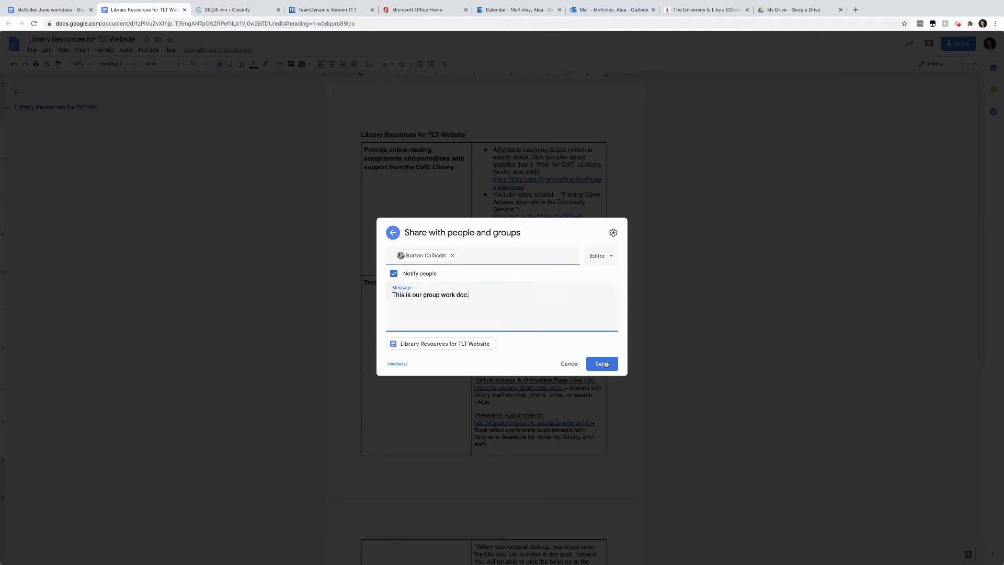
left_click(599, 363)
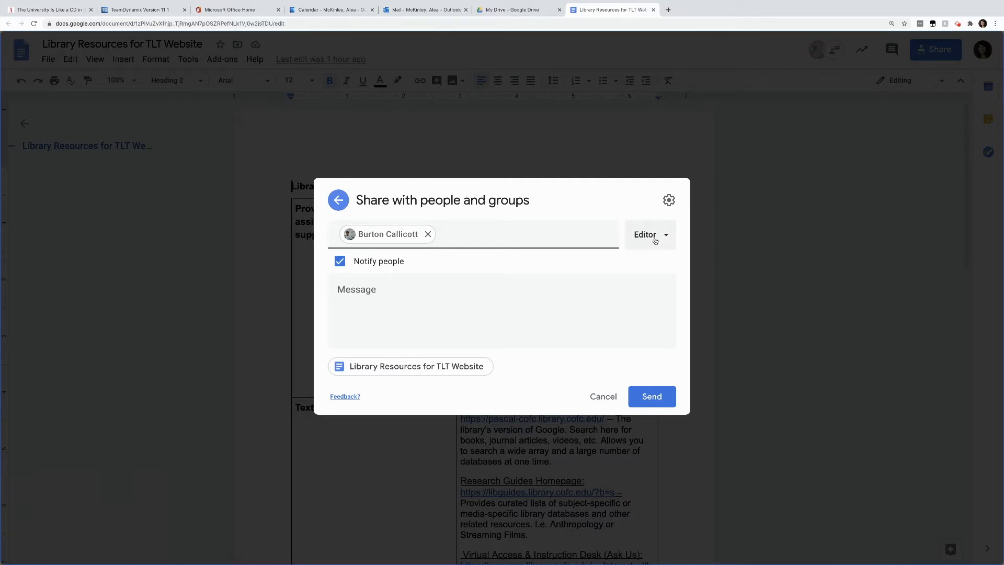
Step: Show the Viewer, Commenter and Editor access levels for the collaborator
left_click(649, 235)
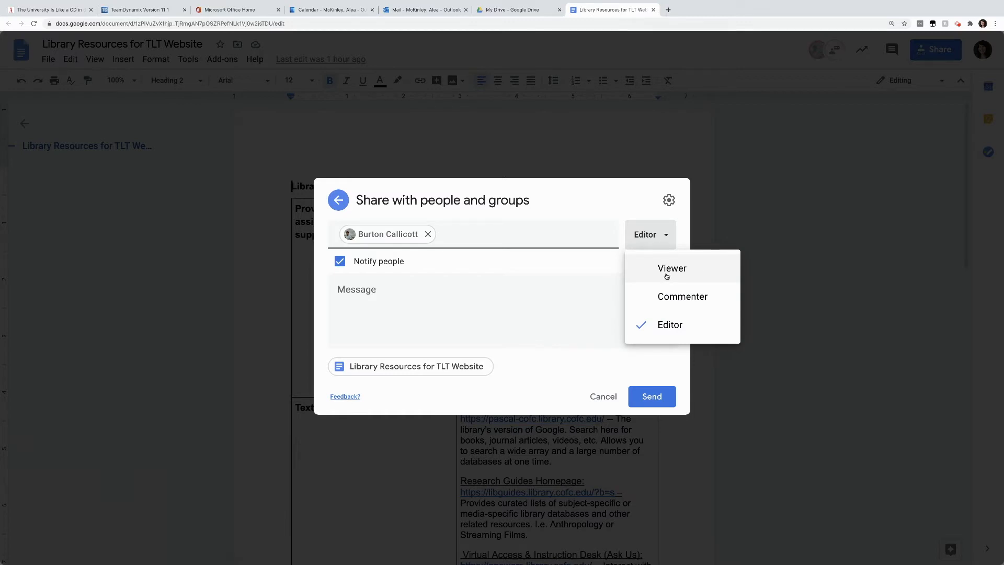
mouse_move(682, 296)
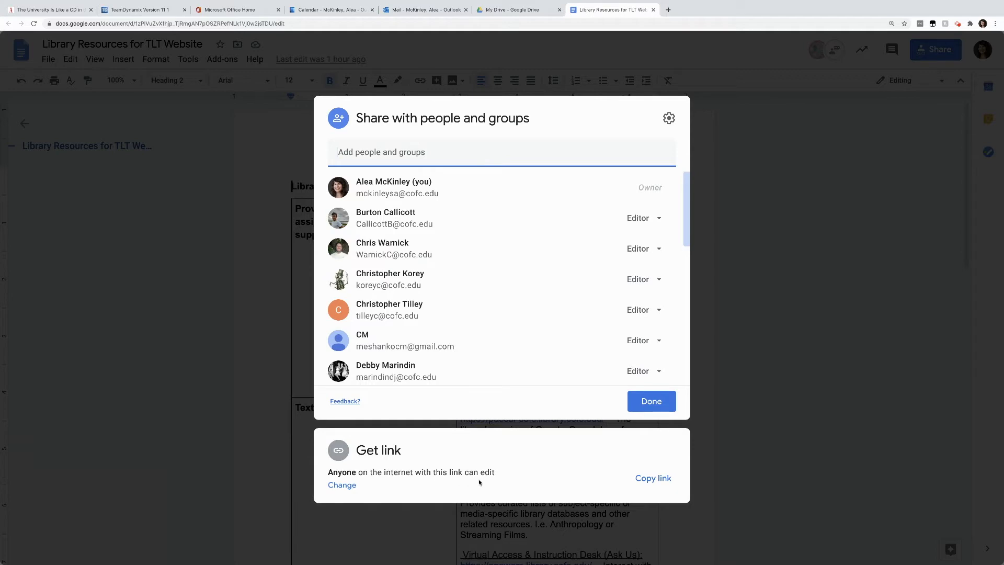
mouse_move(493, 481)
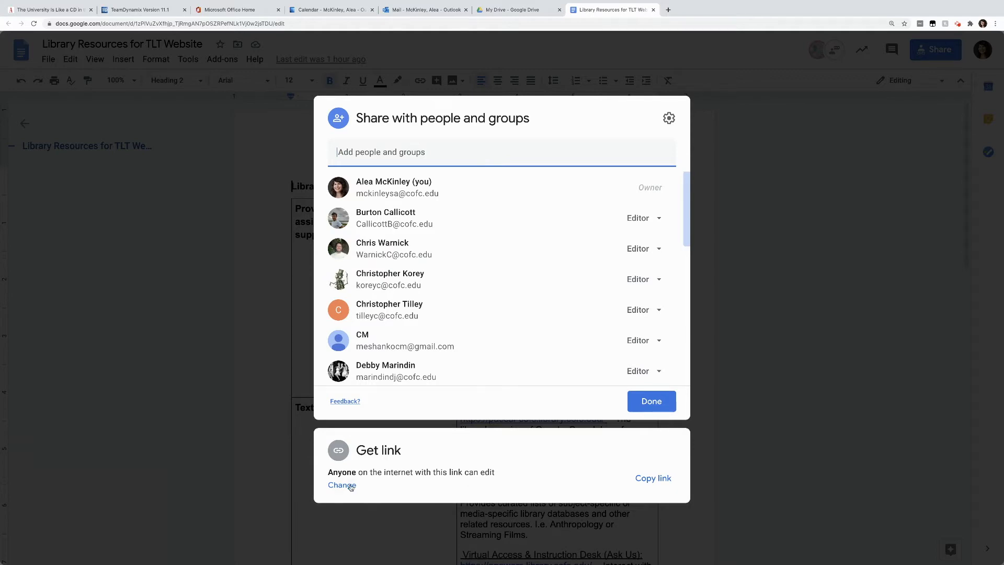
Step: Change the link sharing so anyone with the link can reach the document
left_click(342, 485)
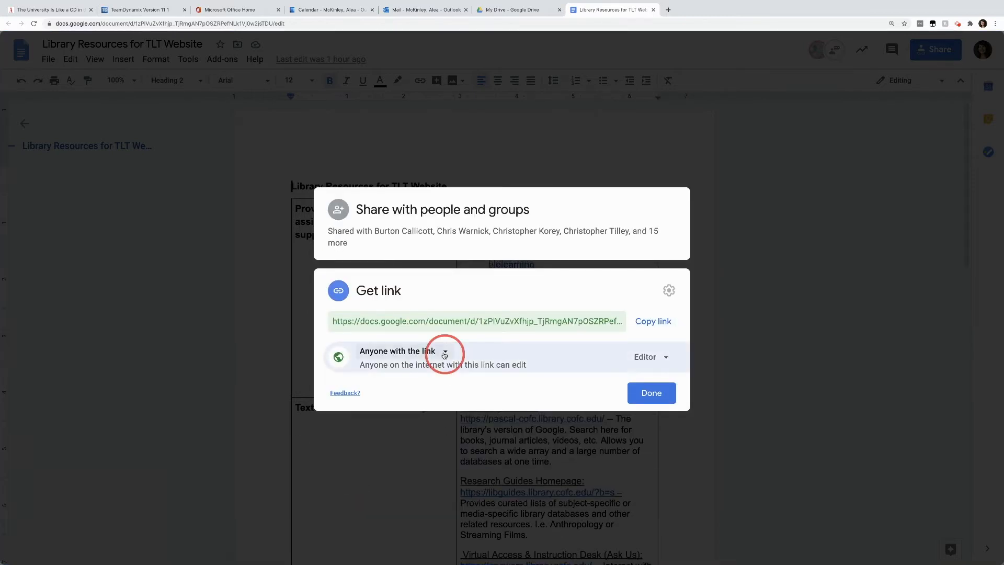
left_click(444, 354)
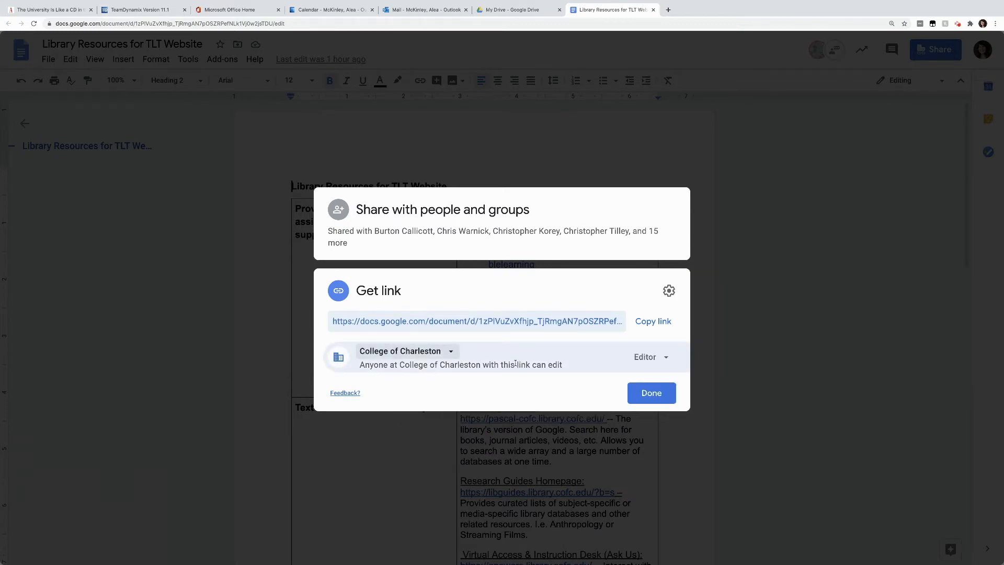
left_click(407, 350)
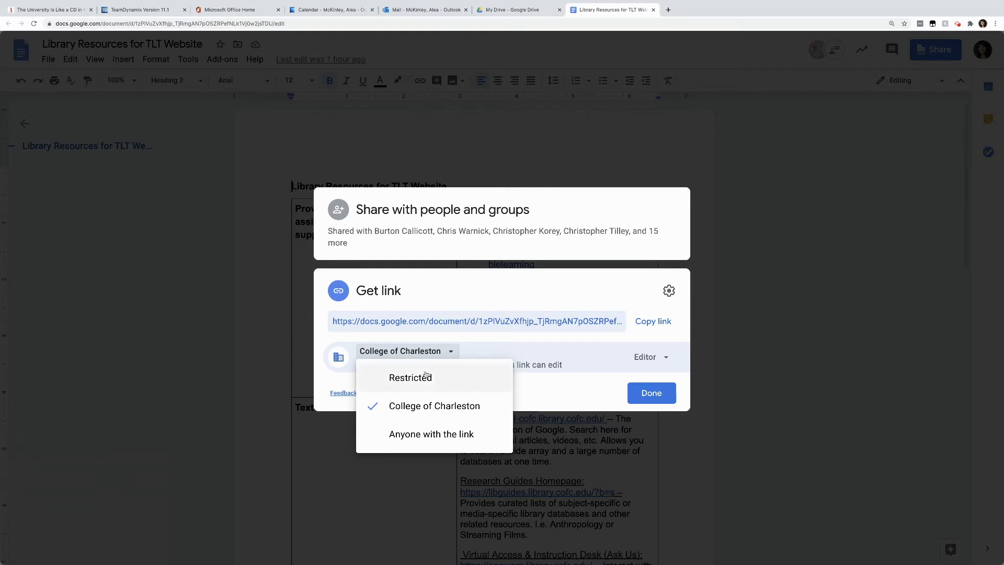
left_click(410, 377)
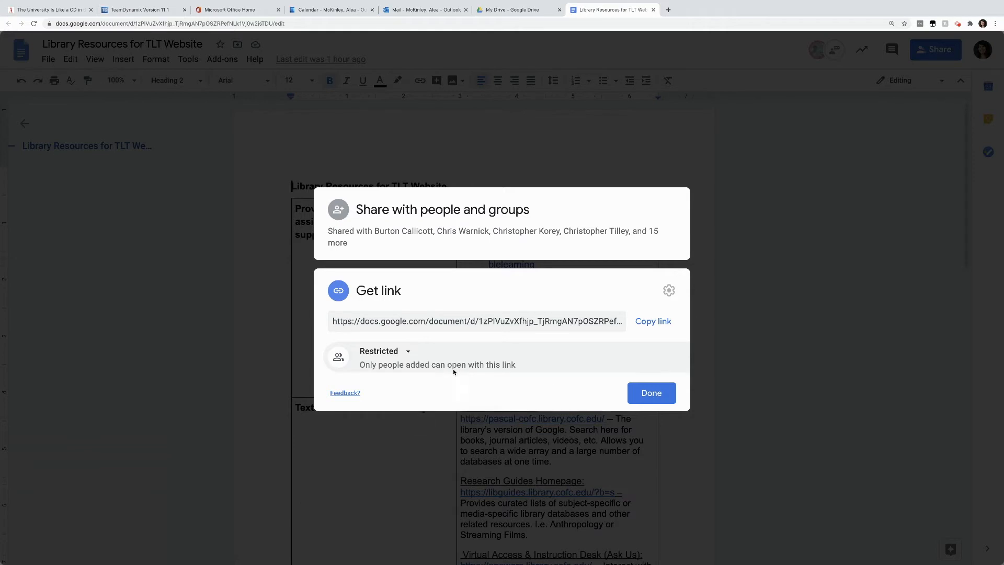
left_click(383, 351)
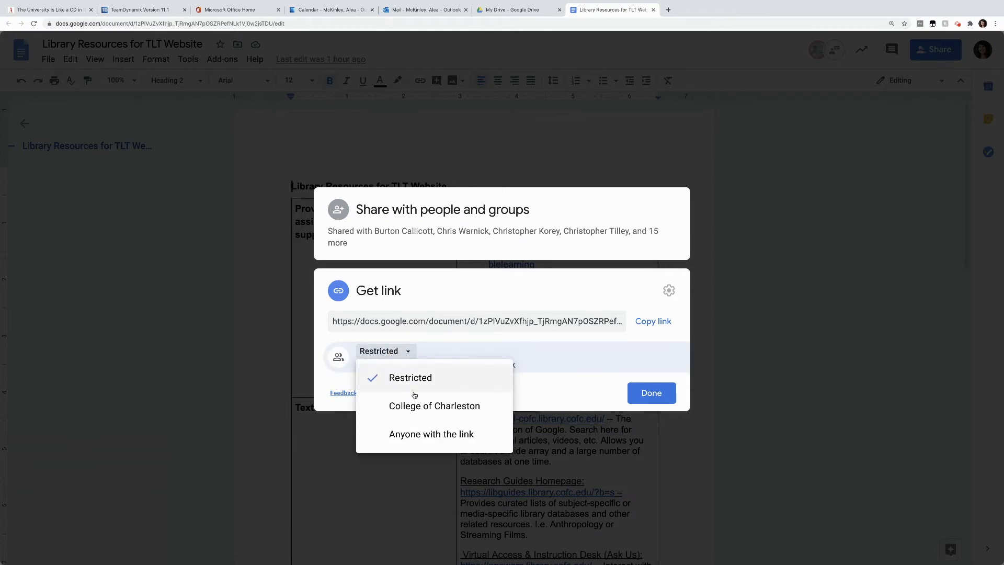
left_click(431, 433)
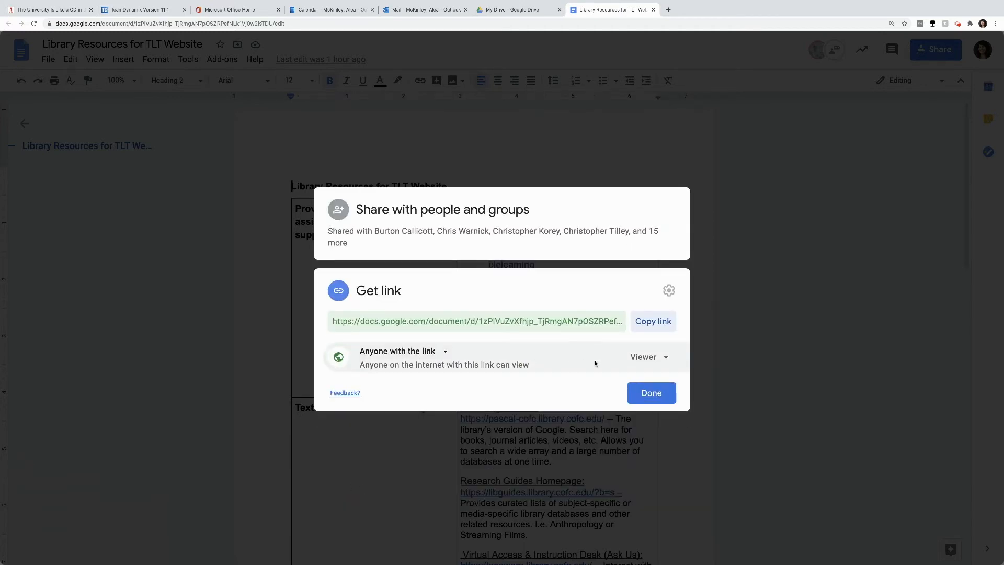
Step: Give anyone with the link Editor access, then copy the document link
left_click(648, 356)
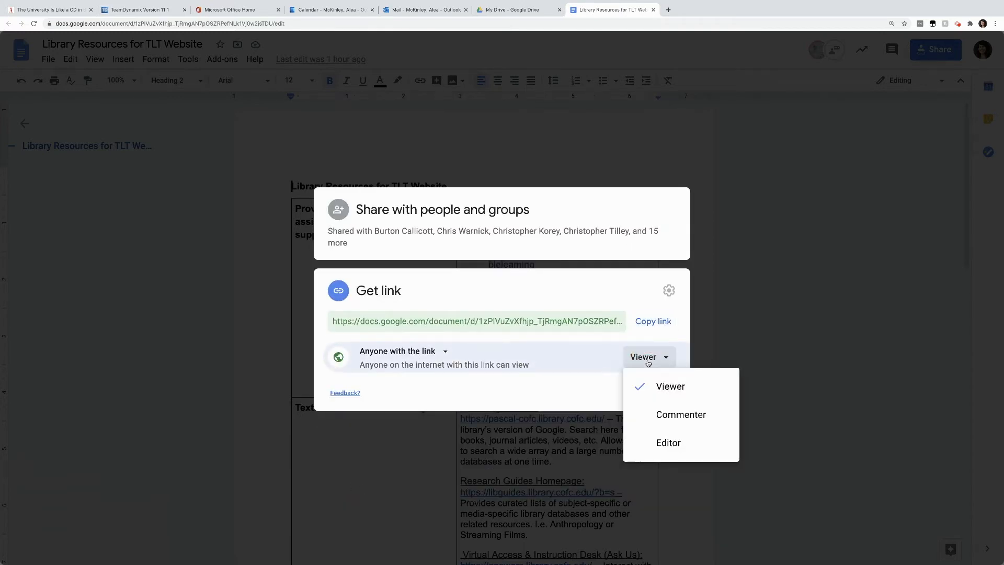
mouse_move(681, 415)
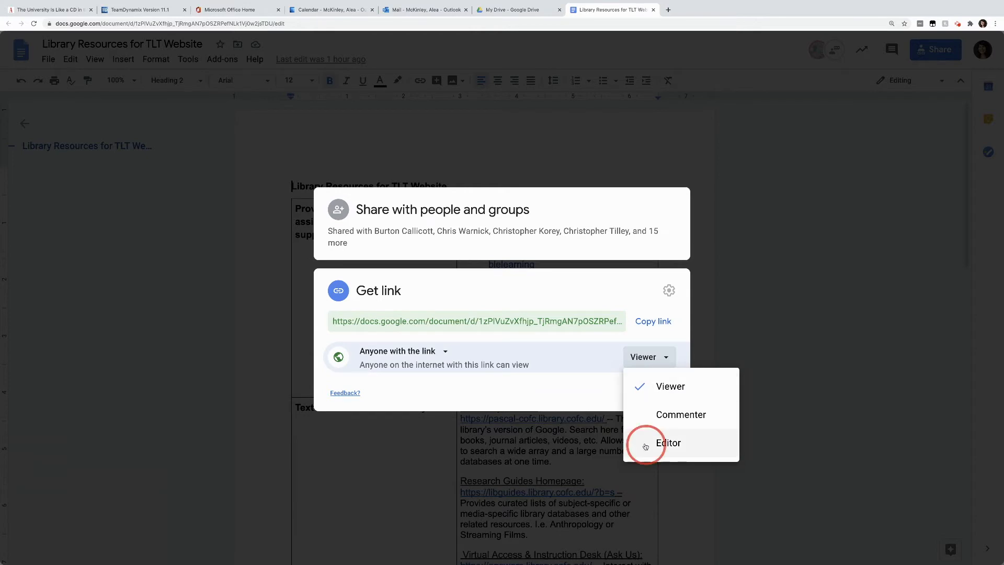
left_click(668, 442)
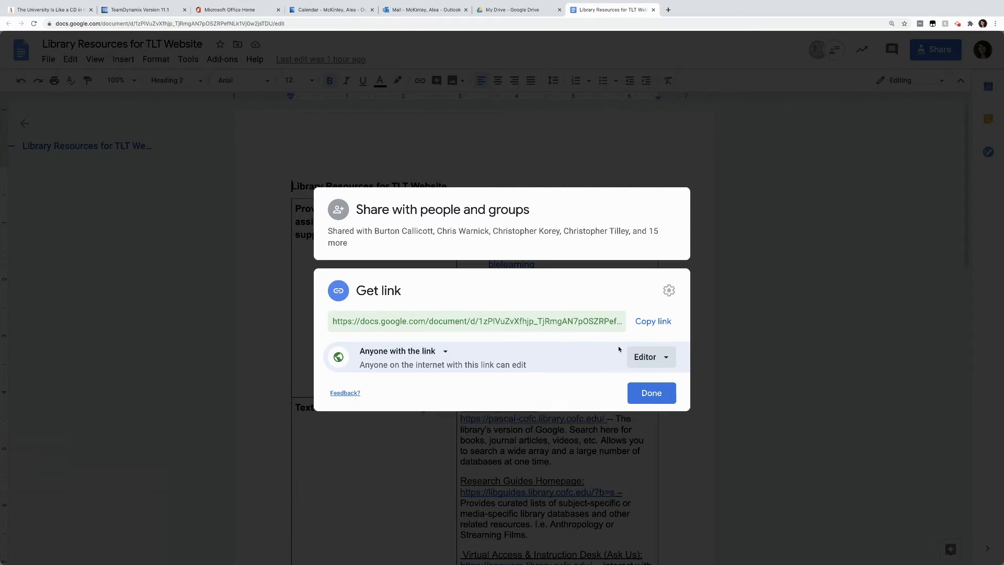
left_click(650, 393)
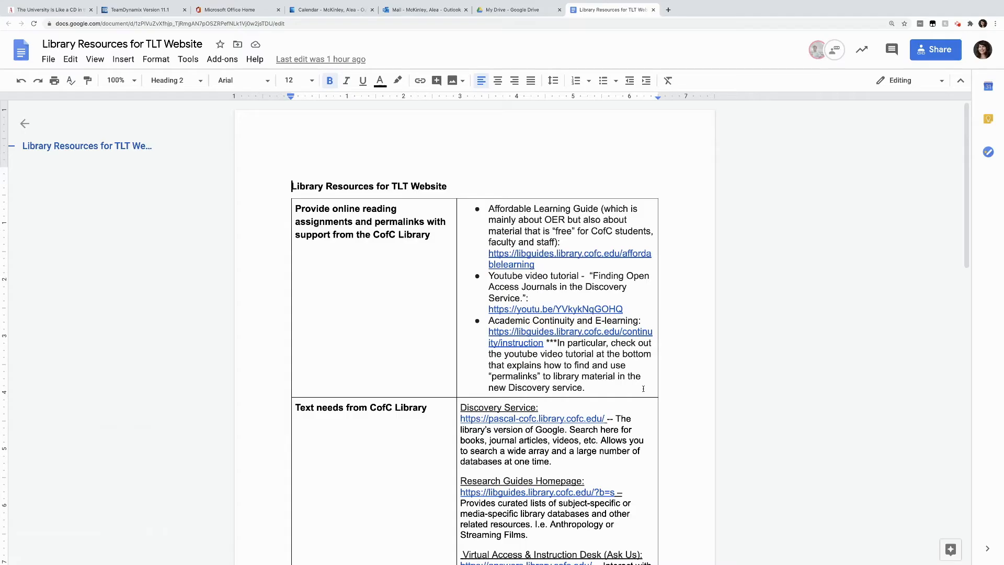
left_click(935, 49)
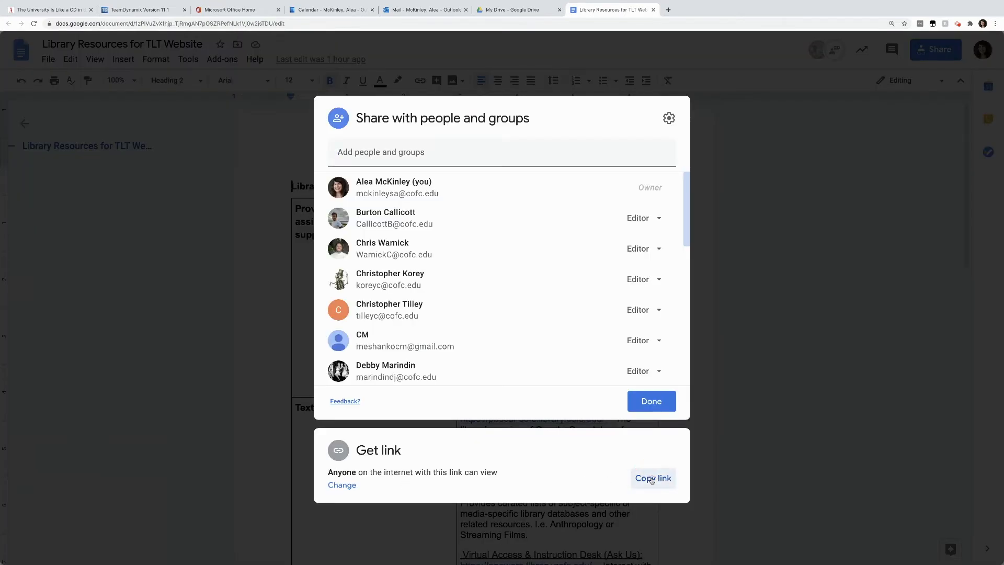
left_click(425, 9)
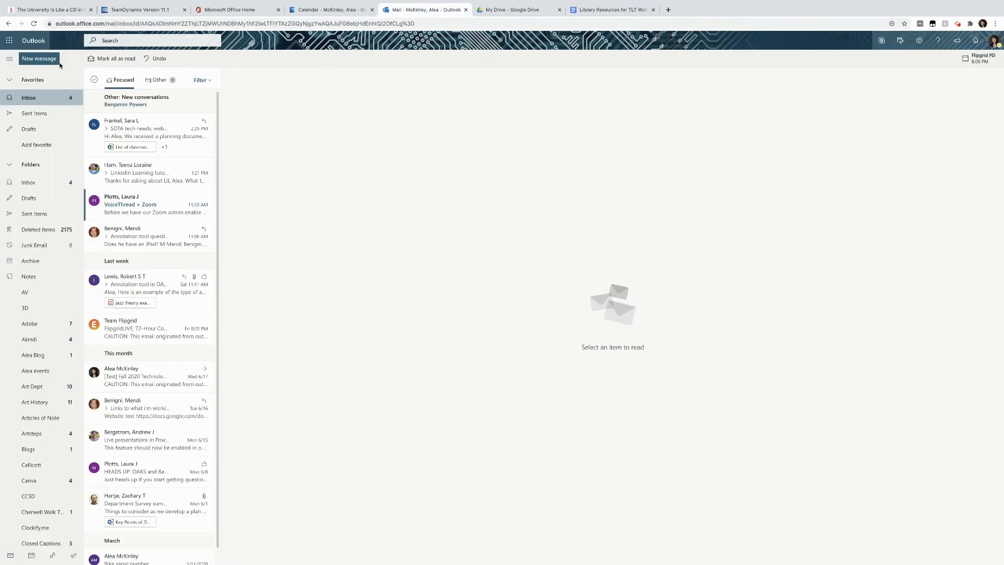
left_click(39, 58)
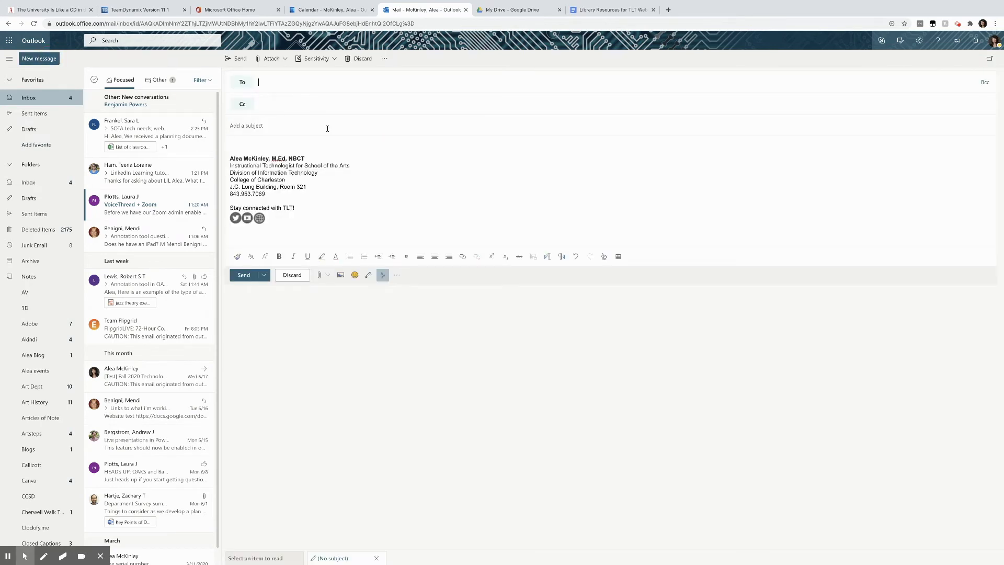
type("Callicott, Burton B")
left_click(611, 125)
type("Draft doc")
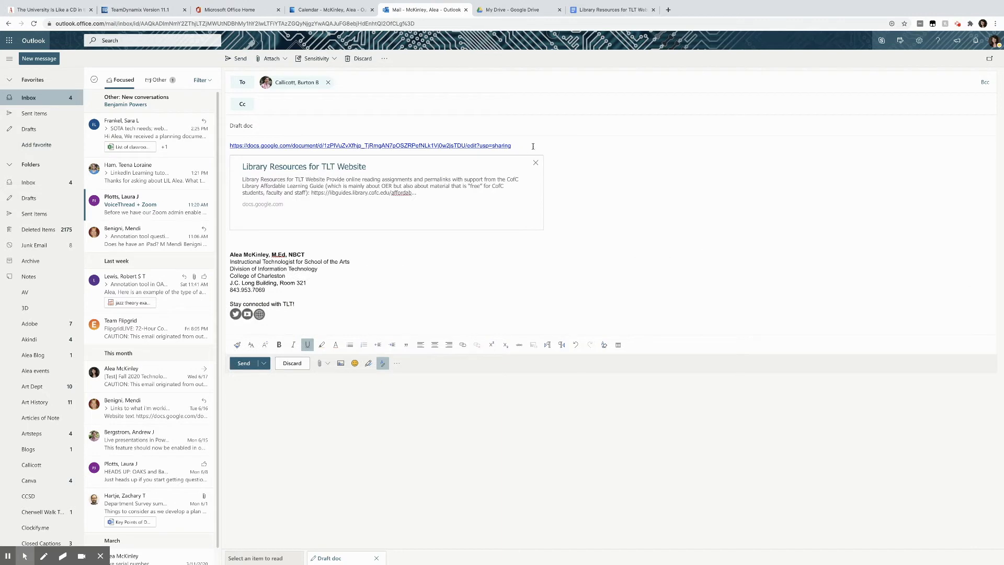
left_click(611, 9)
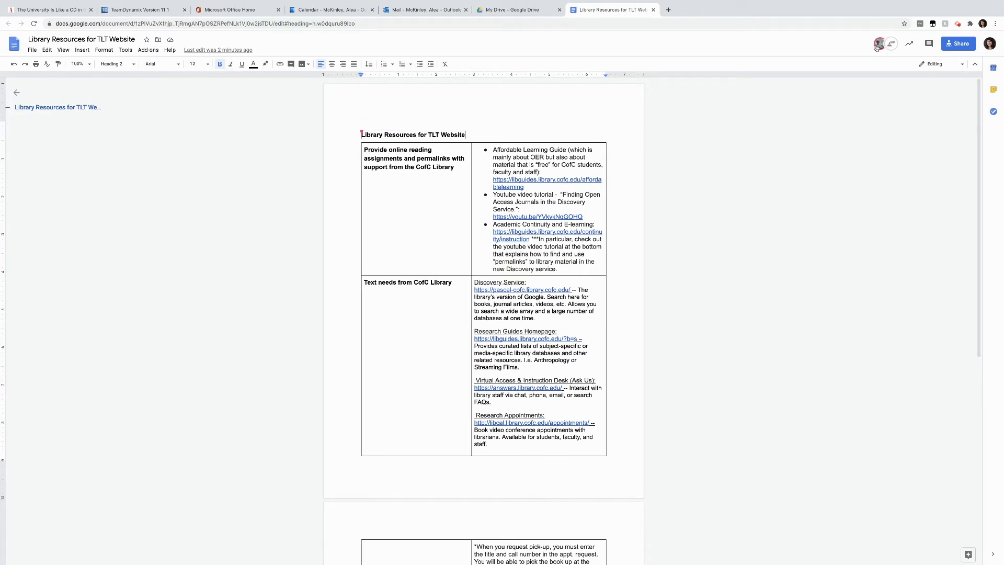
Step: View the collaborator's profile card and zoom the browser page in with Zoom +
left_click(879, 44)
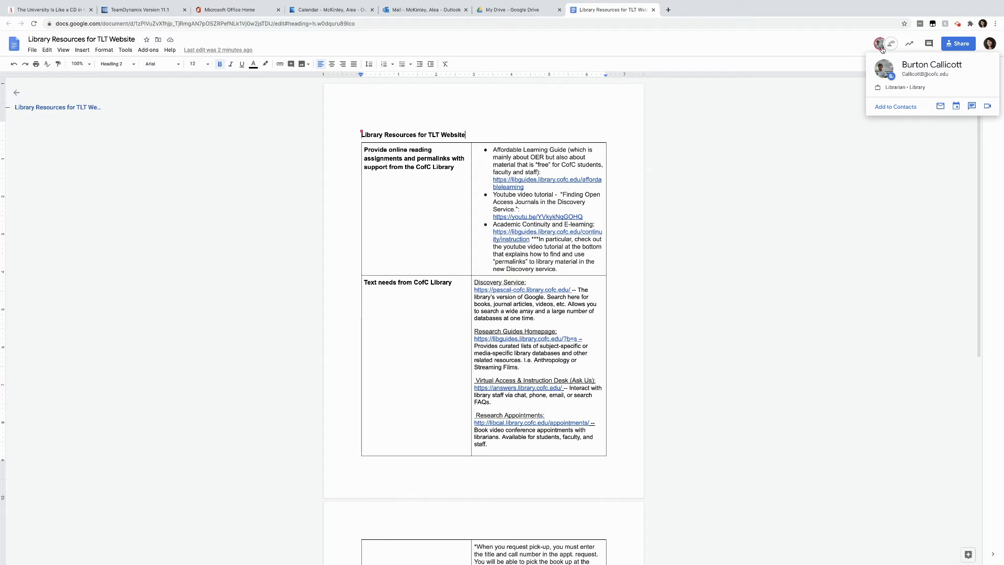
mouse_move(761, 143)
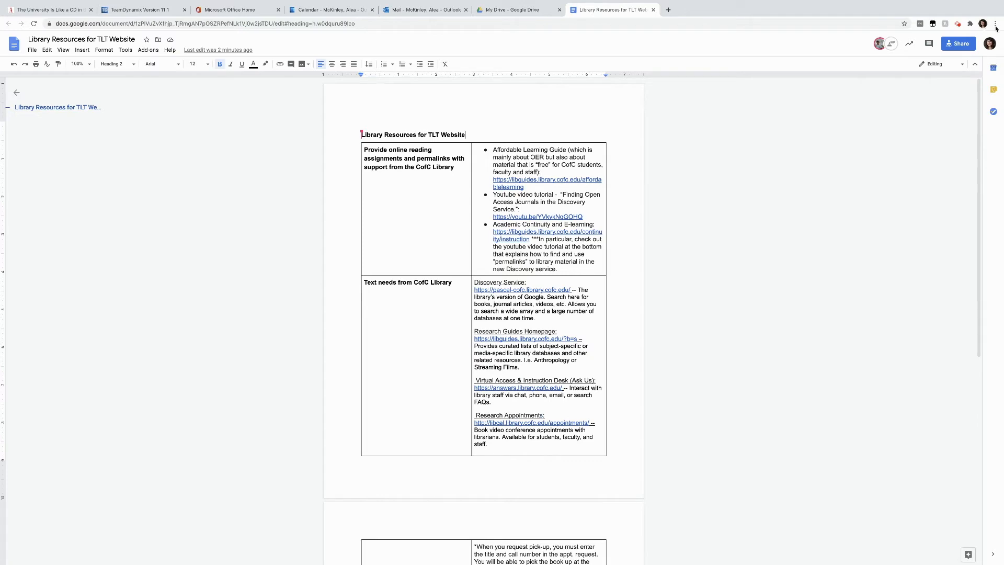
left_click(996, 24)
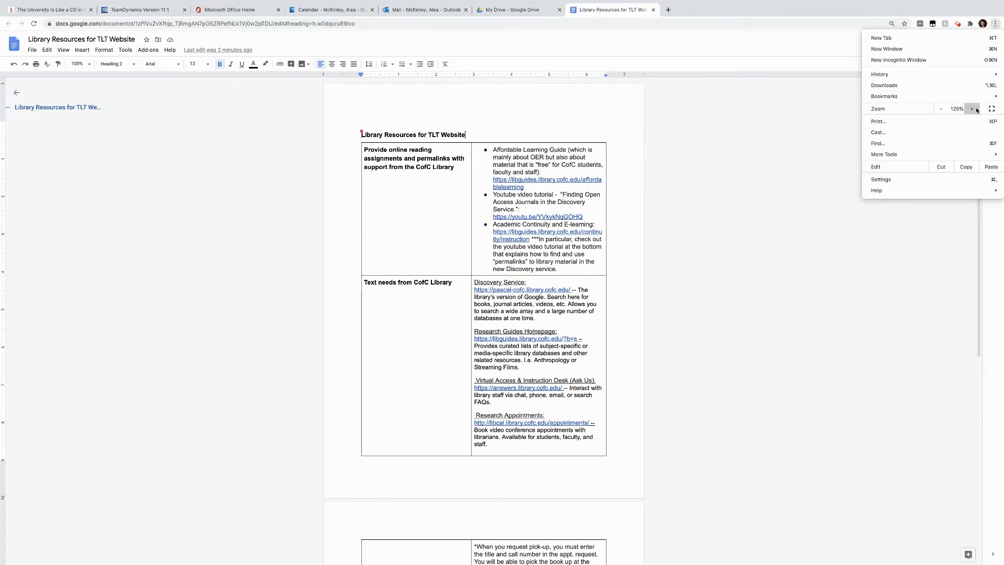
left_click(972, 109)
type("What do you")
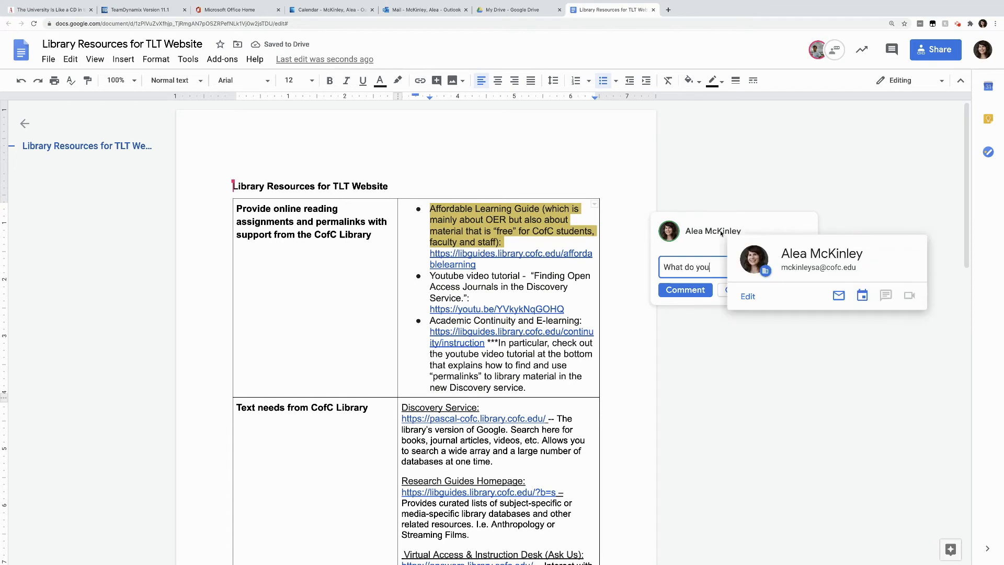
type("think?")
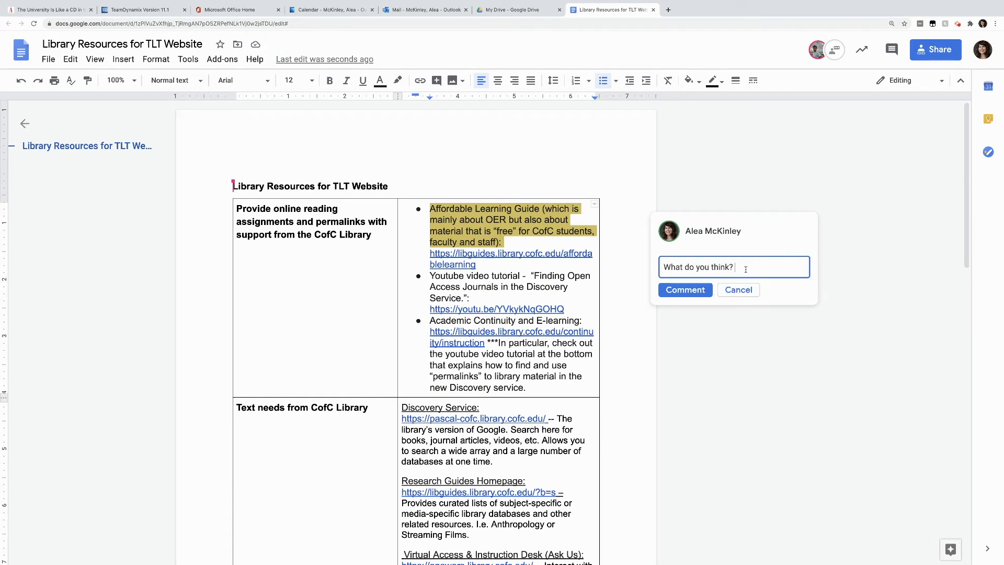
type("Burton")
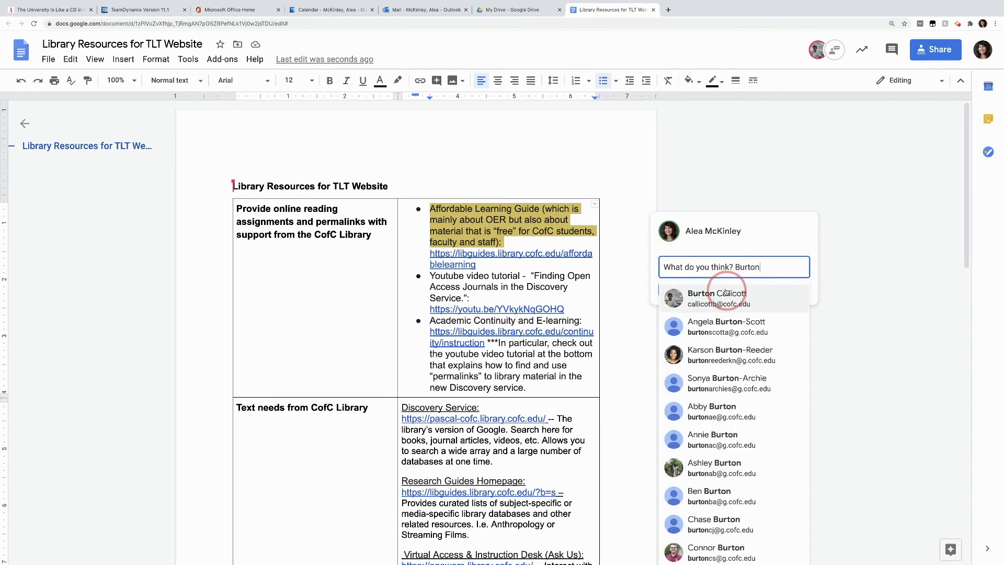
left_click(716, 294)
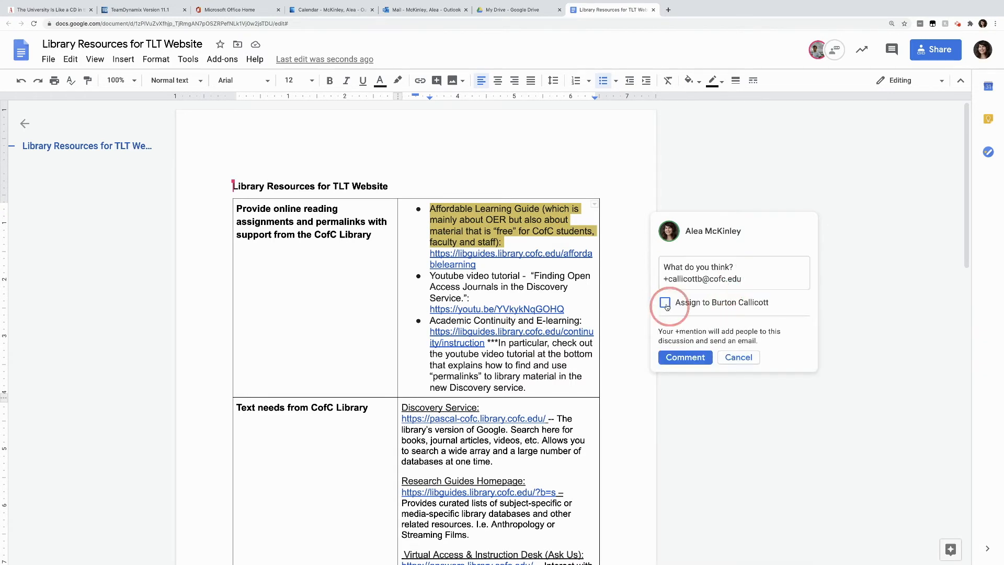
left_click(684, 357)
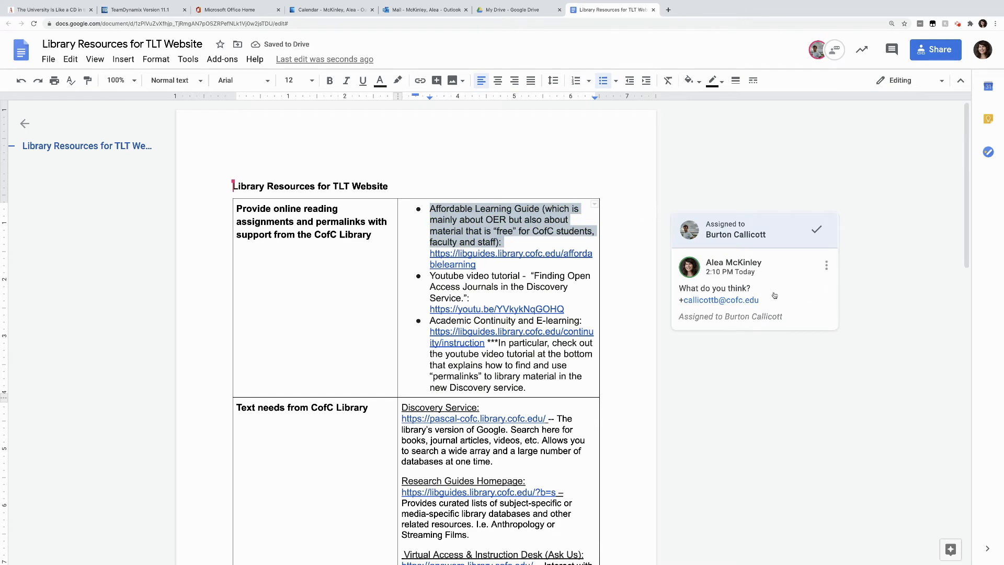
mouse_move(874, 302)
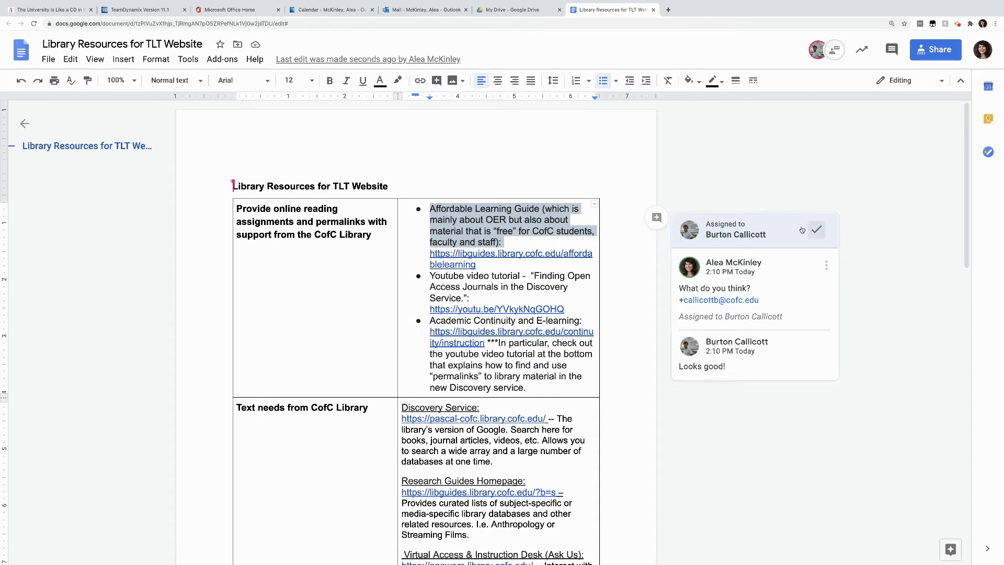
mouse_move(816, 229)
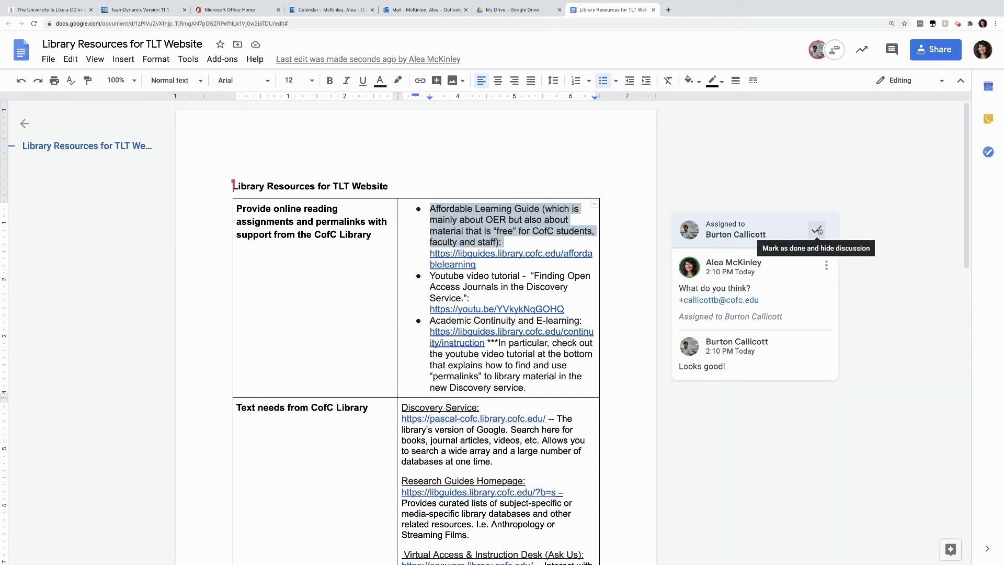
left_click(816, 229)
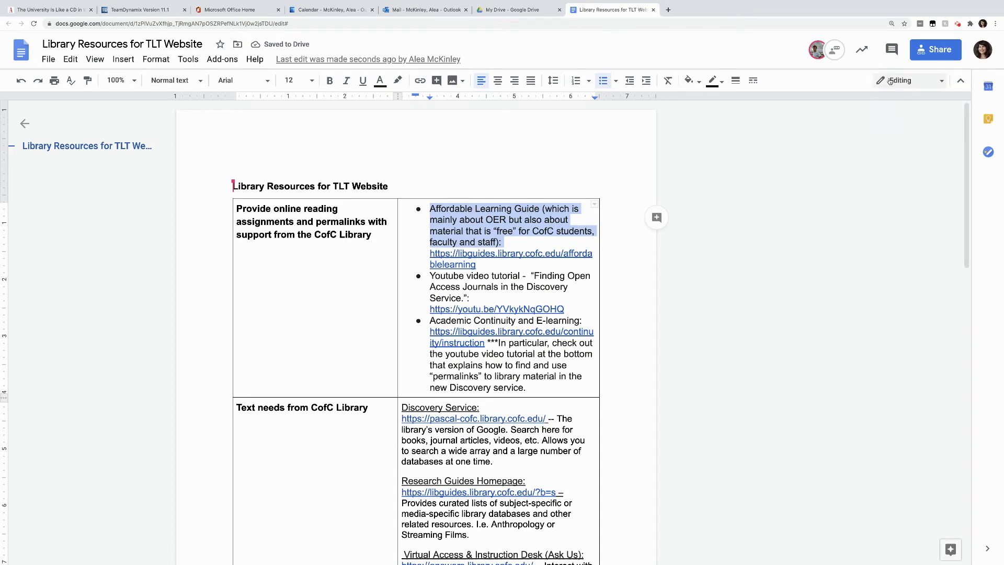
mouse_move(899, 80)
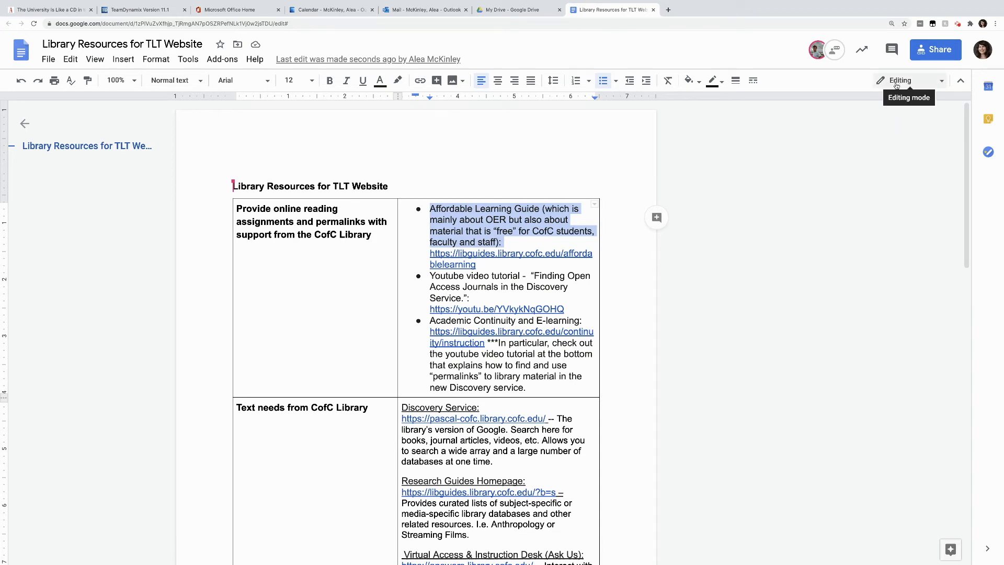
Step: Replace 'Library' in the first table cell by selecting and retyping it
left_click(379, 235)
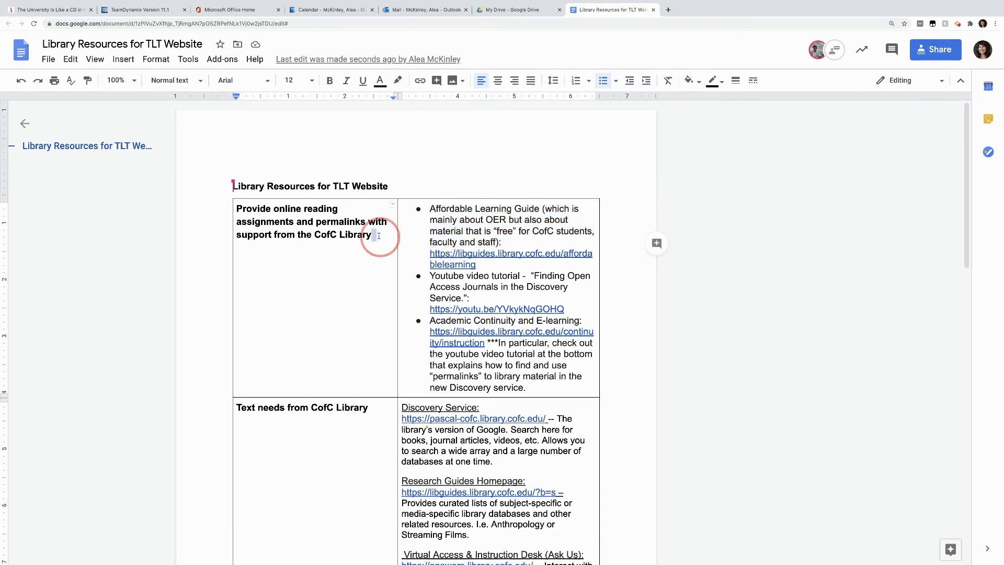
double_click(356, 235)
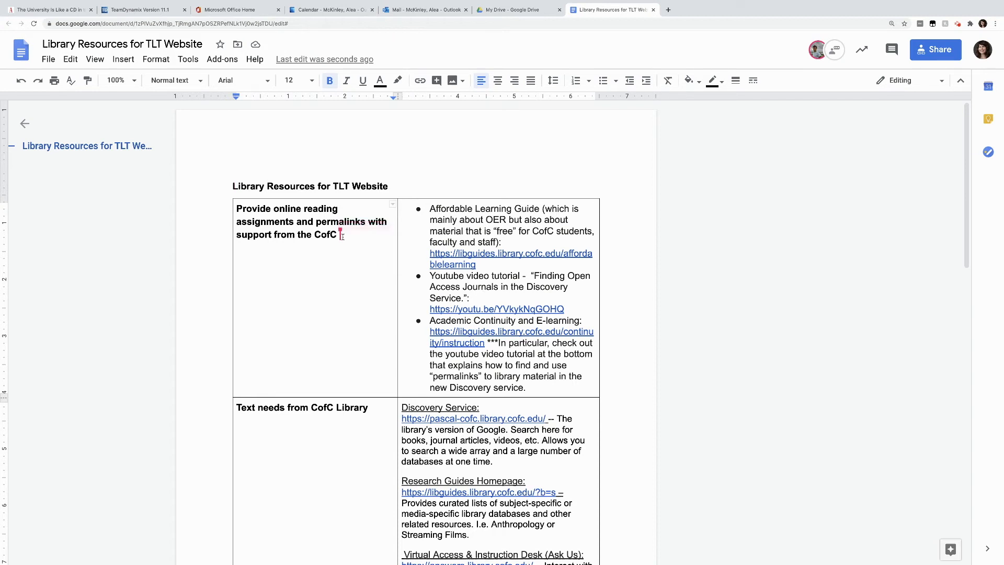
type("Library")
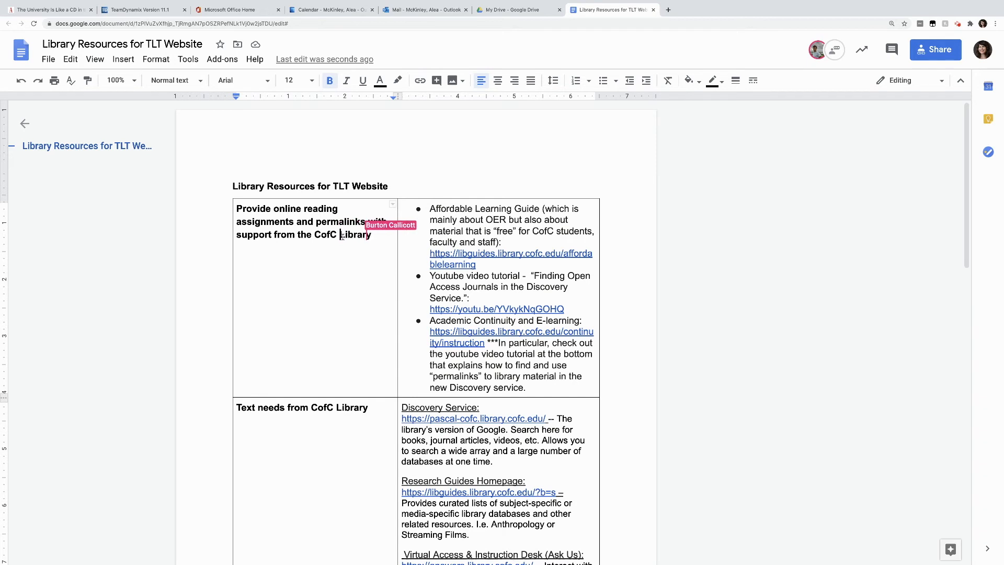
left_click(342, 234)
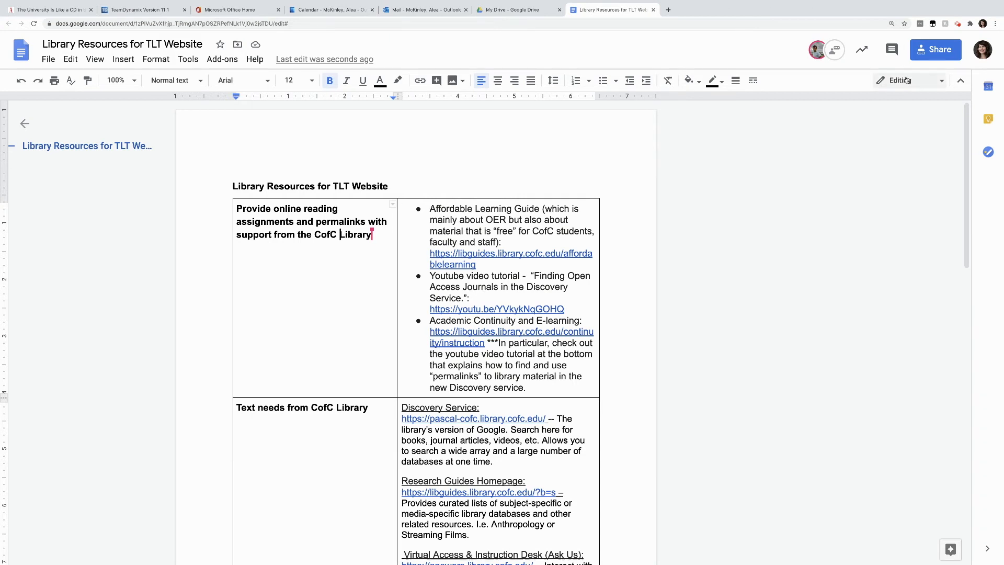
Step: In Suggesting mode, suggest deleting 'Library' and re-adding it after 'CofC'
left_click(905, 80)
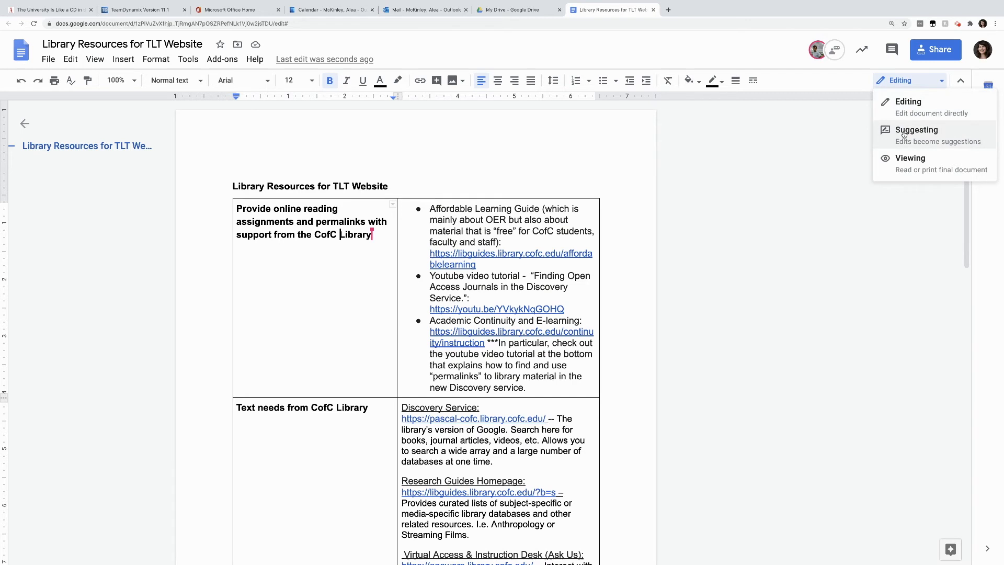
left_click(916, 130)
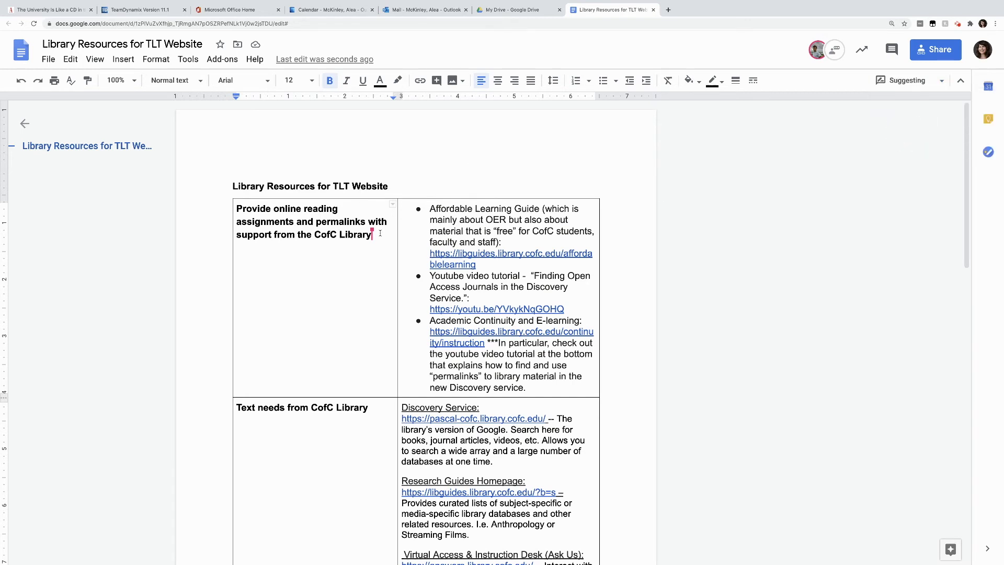
double_click(357, 234)
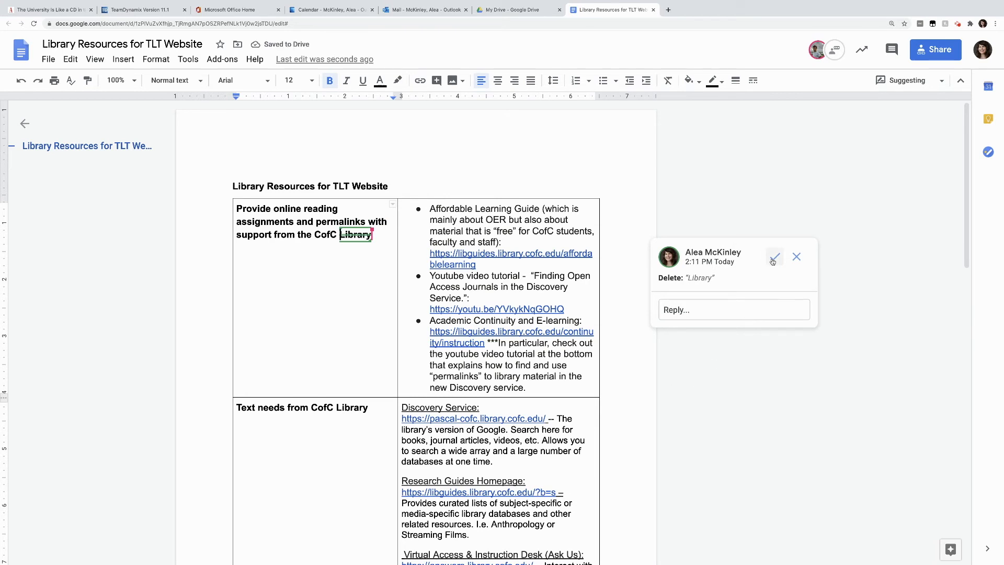
mouse_move(773, 257)
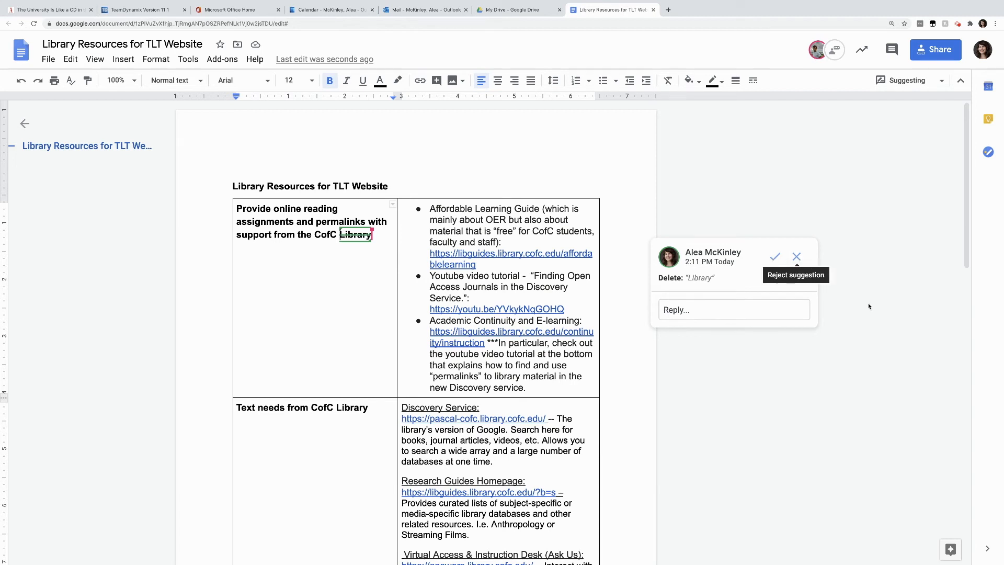
mouse_move(869, 306)
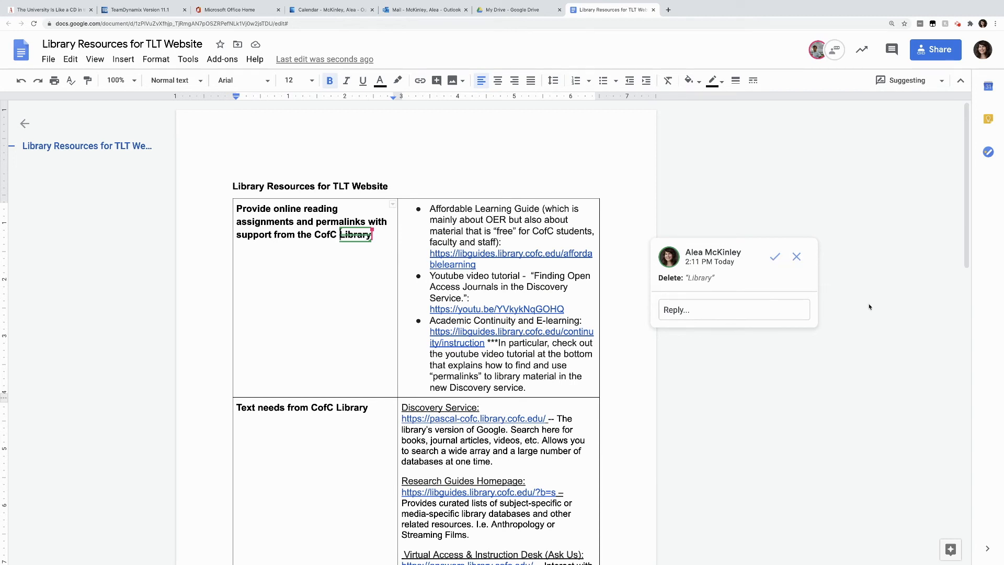
left_click(774, 256)
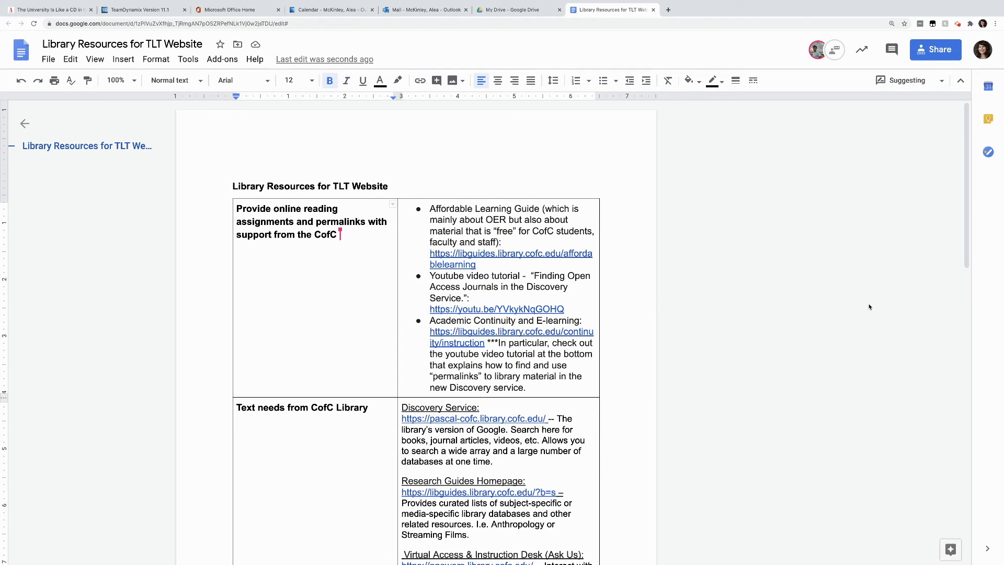
type("Librar")
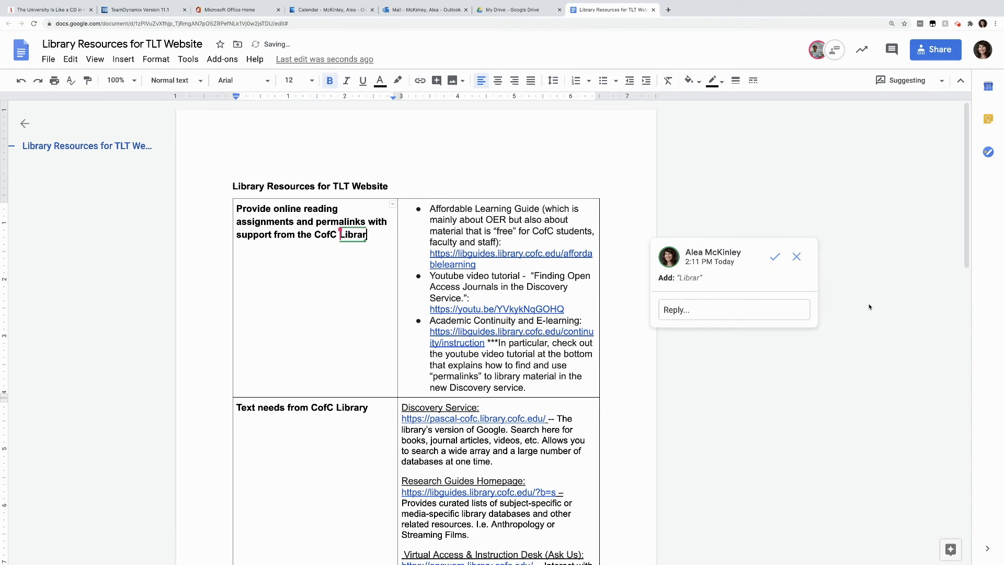
type("y")
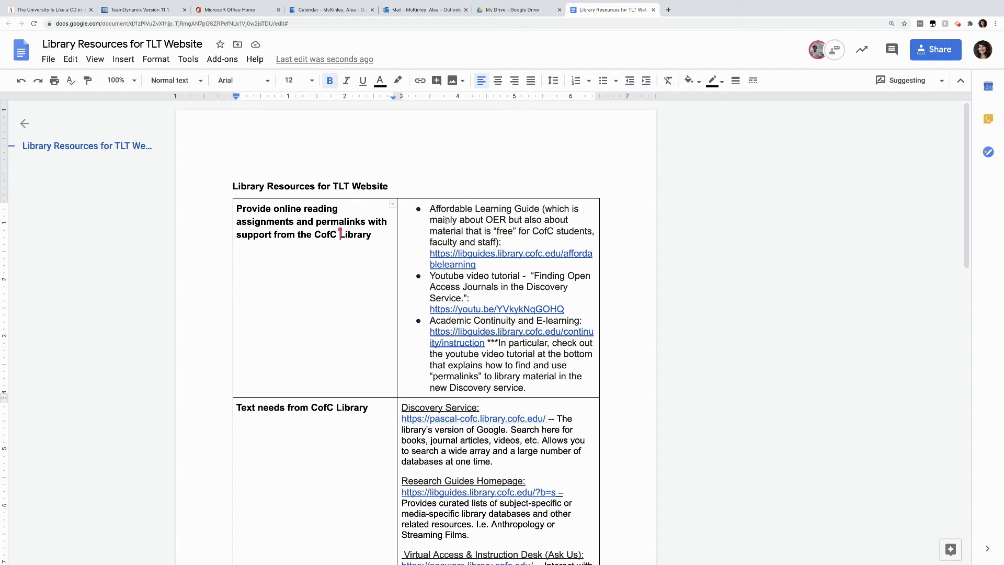
Step: Reply 'Maybe we should keep this...' on the Affordable Learning Guide deletion, then reject it
double_click(454, 209)
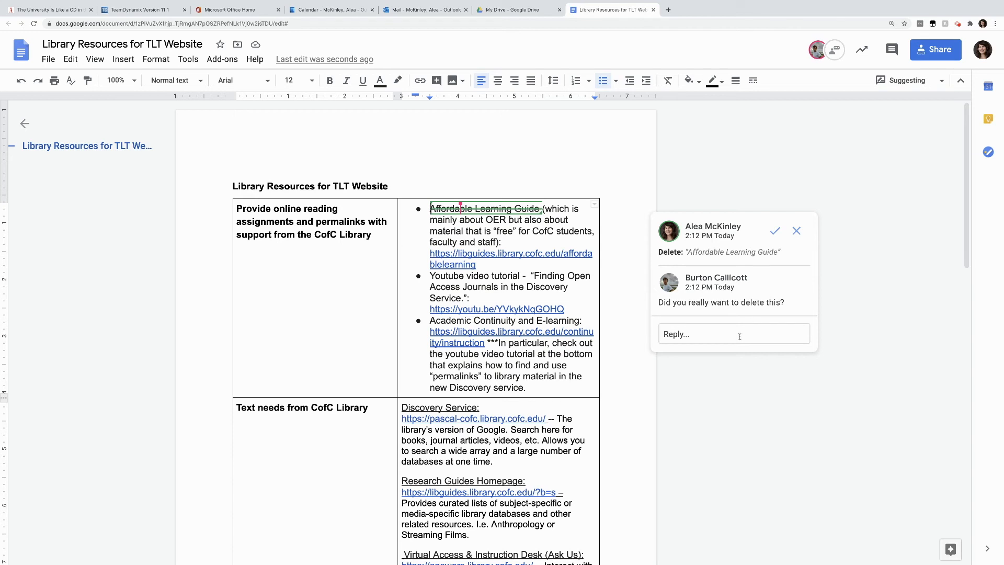
type("Maybe we should keep this...")
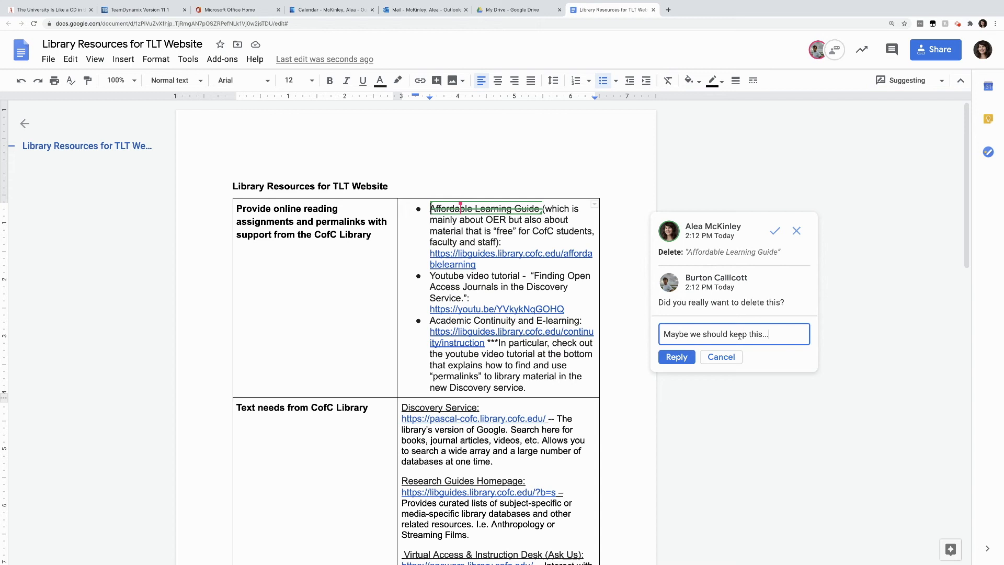
left_click(676, 357)
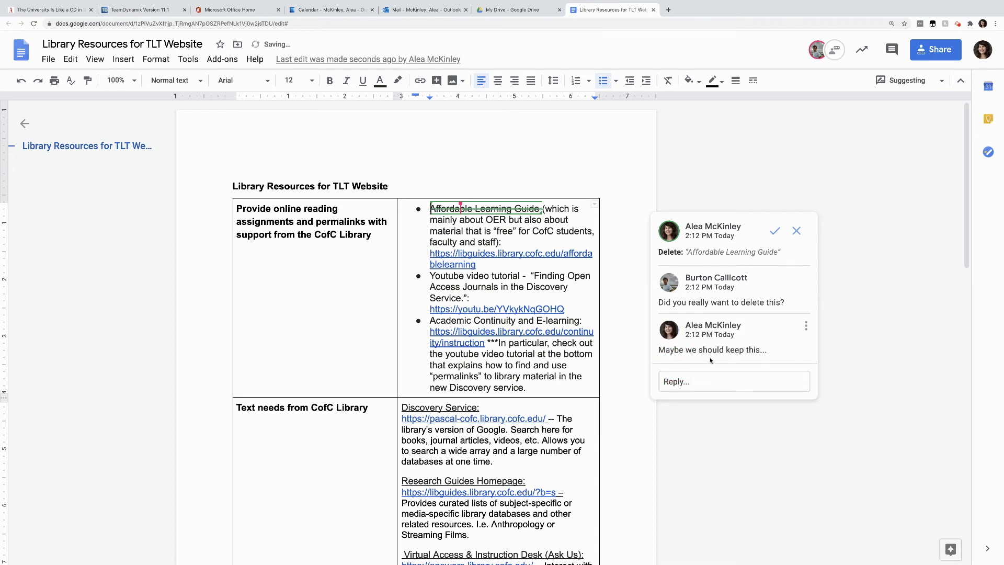
mouse_move(797, 231)
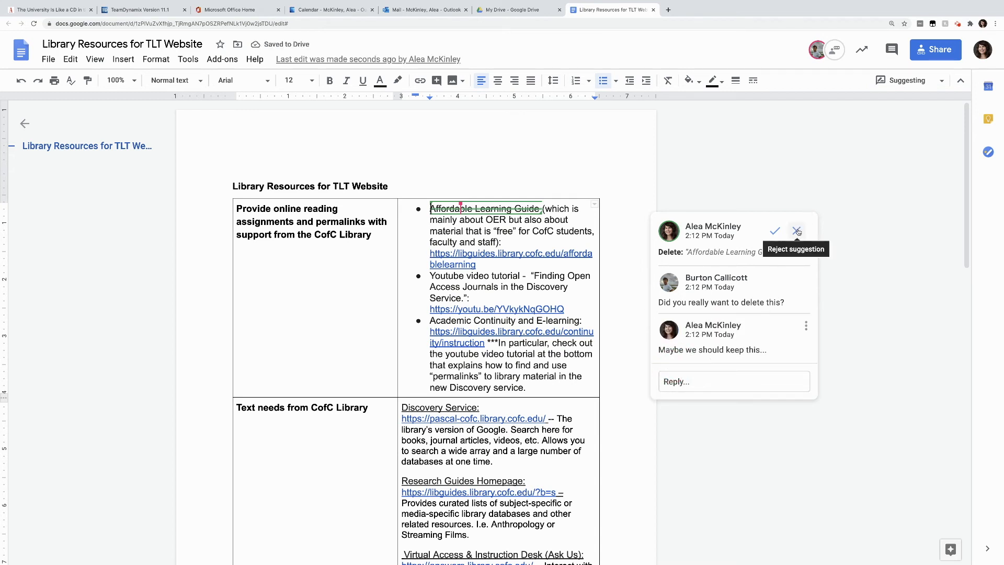
left_click(796, 230)
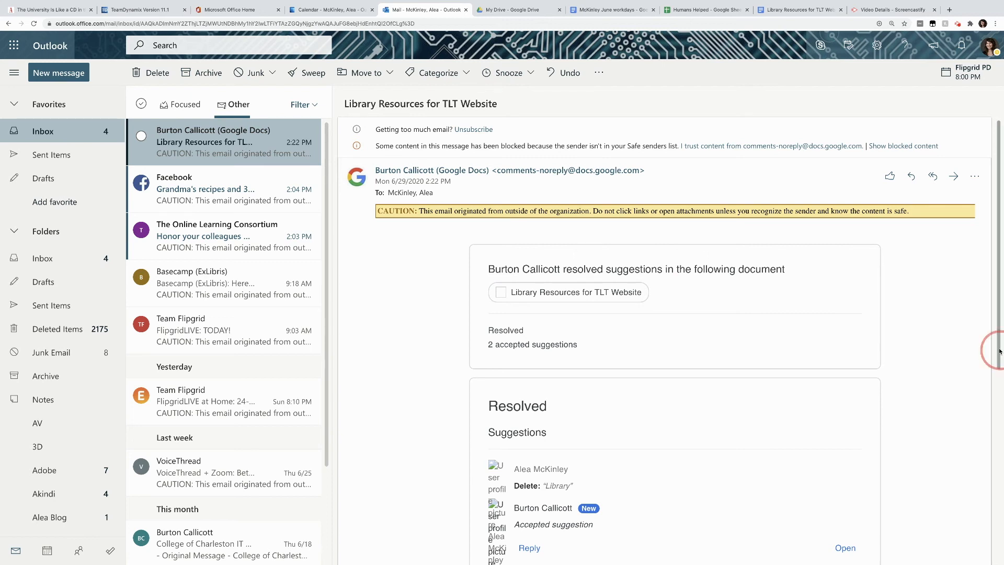
Step: Scroll the Outlook notification listing the accepted Library delete and add suggestions
scroll("down", 3)
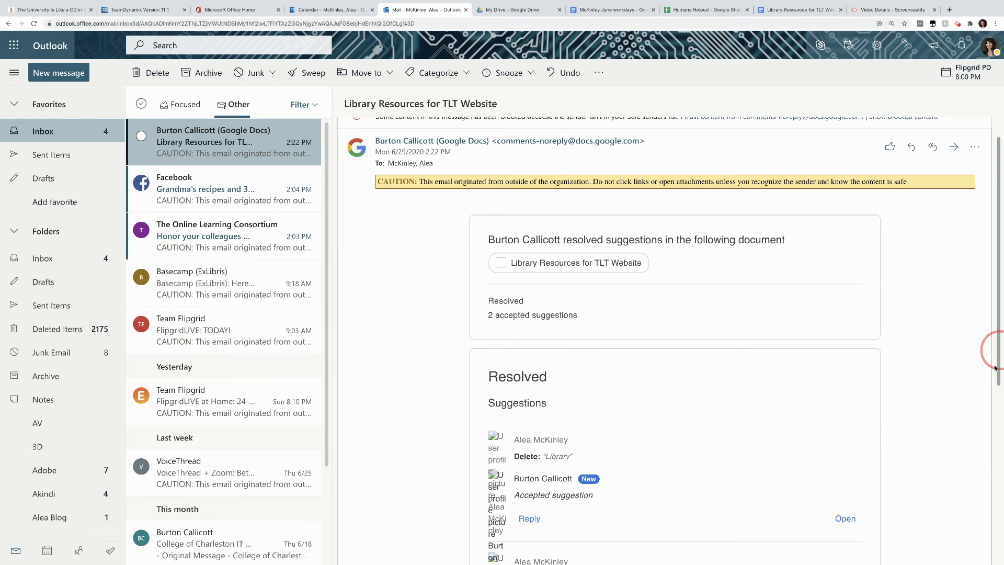
scroll("down", 3)
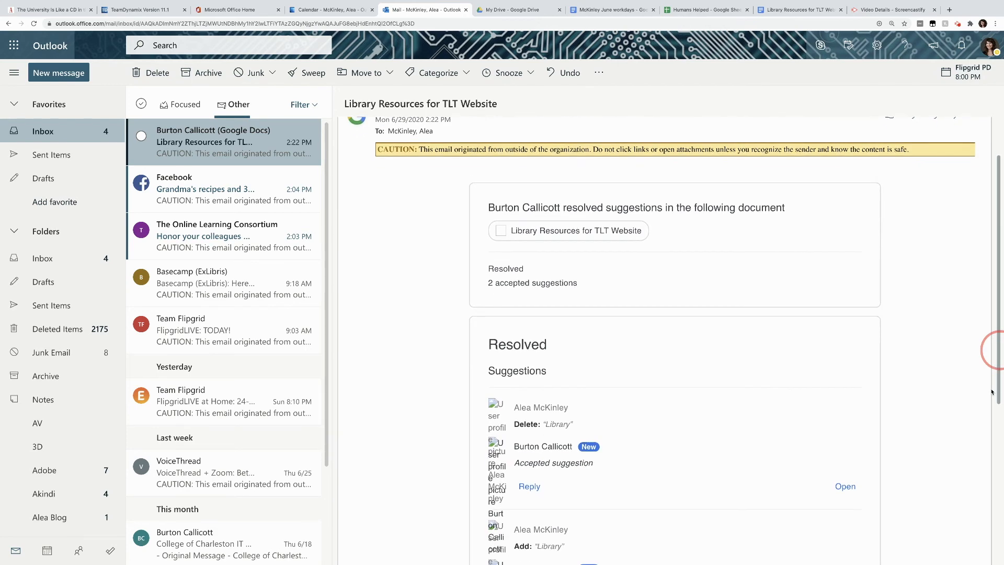
scroll("down", 3)
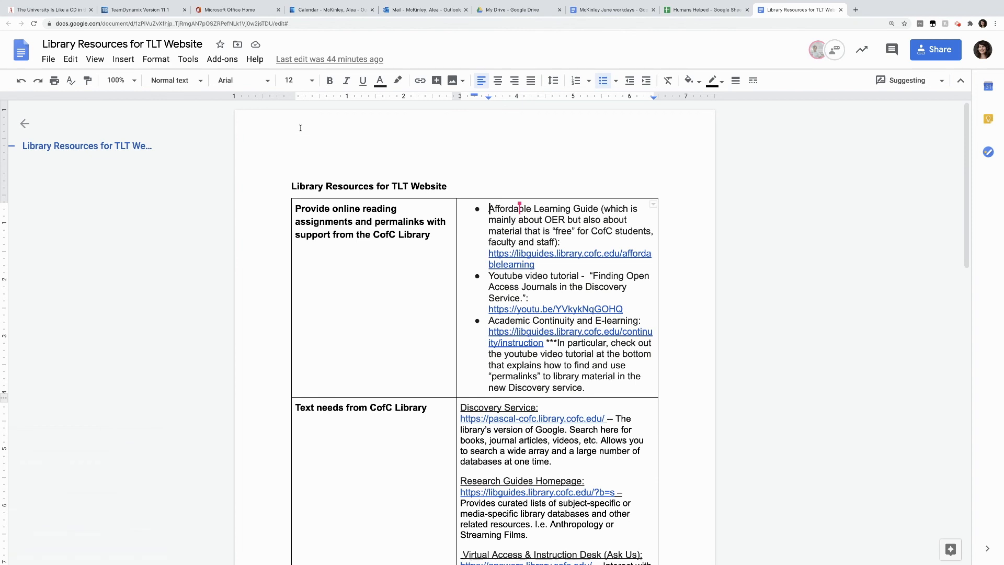
mouse_move(329, 59)
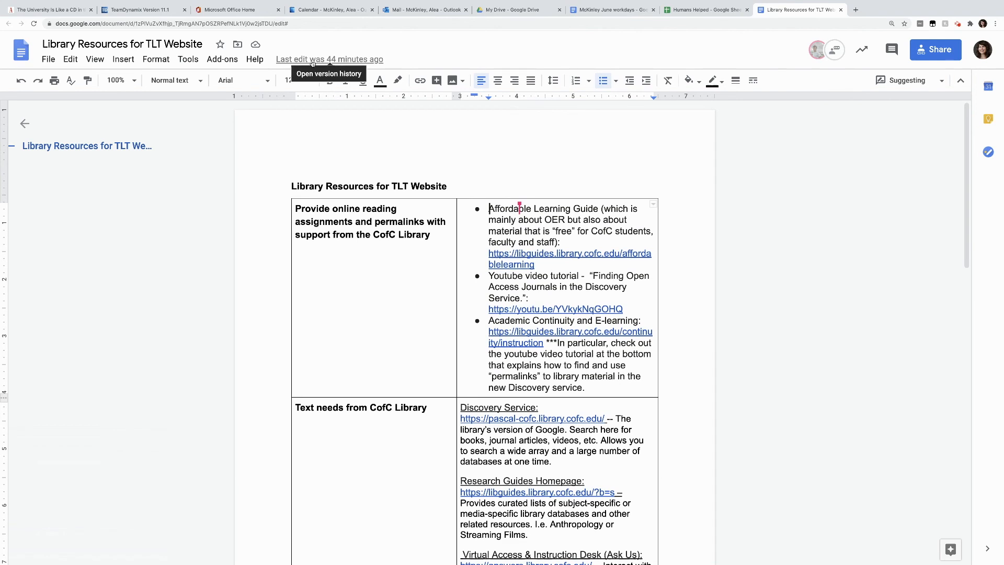
Step: Open version history from 'Last edit was 44 minutes ago' in Library Resources for TLT Website
left_click(329, 59)
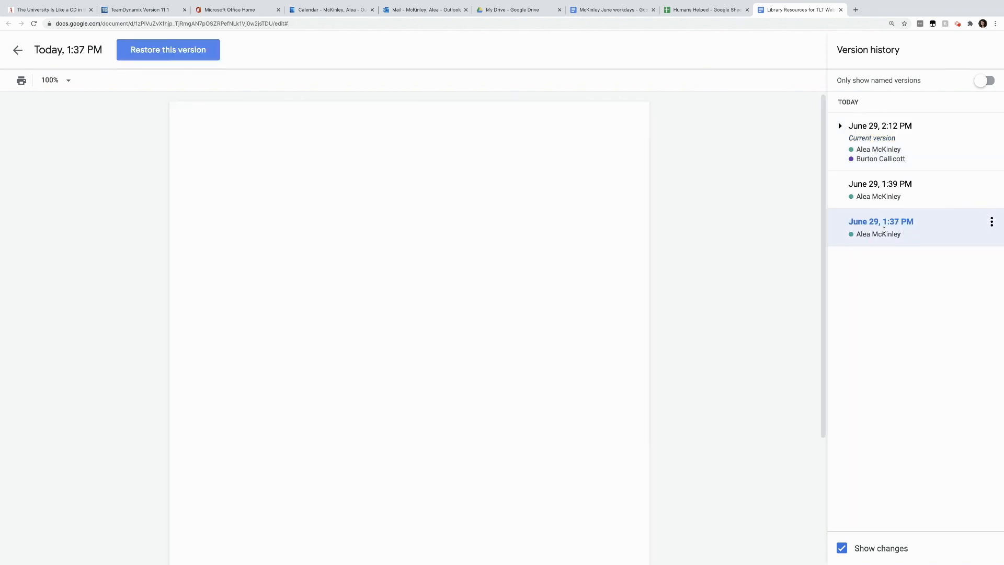
Step: Preview the 1:39 PM version, then step through the 2:12 PM version's two Library edits
left_click(881, 183)
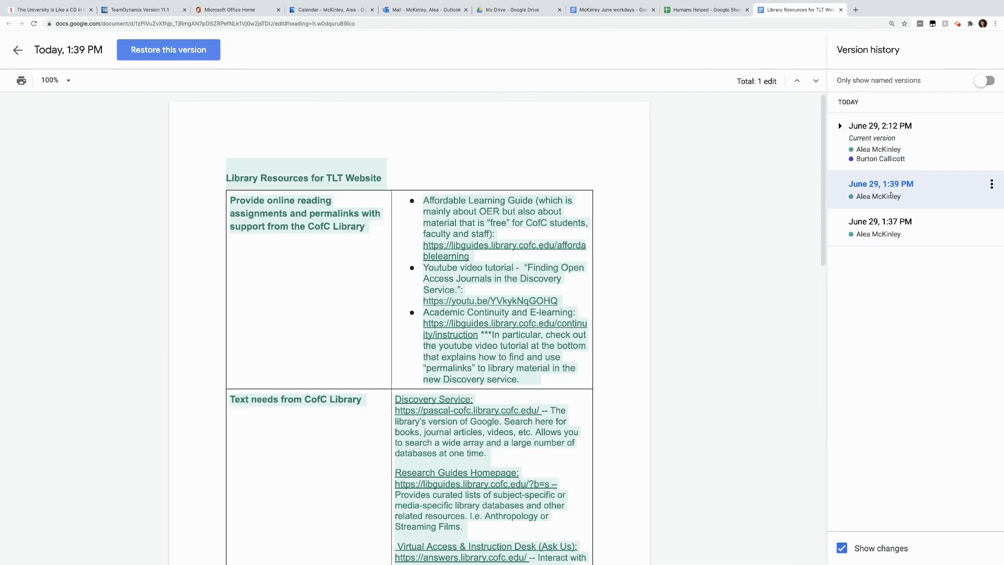
left_click(880, 126)
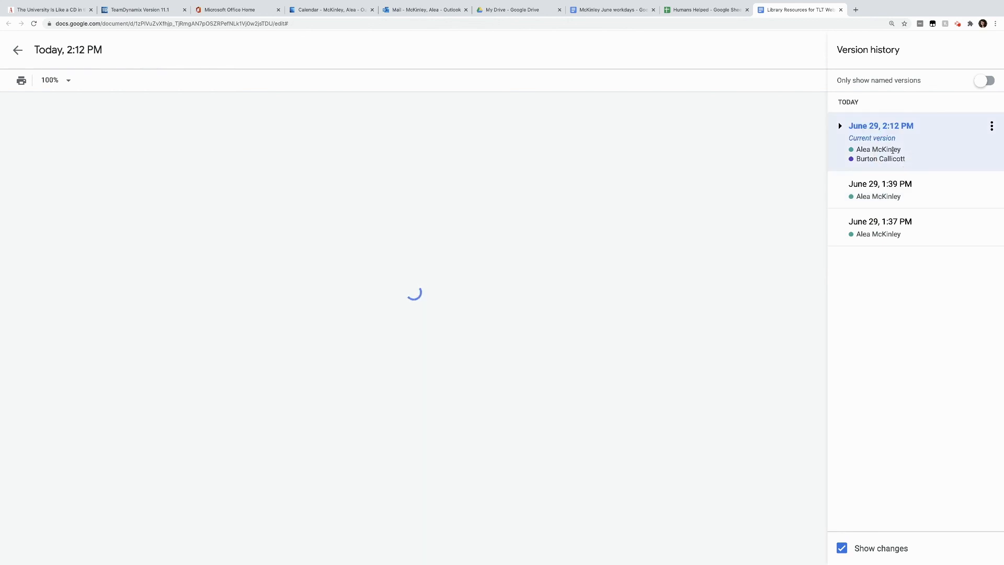
left_click(880, 126)
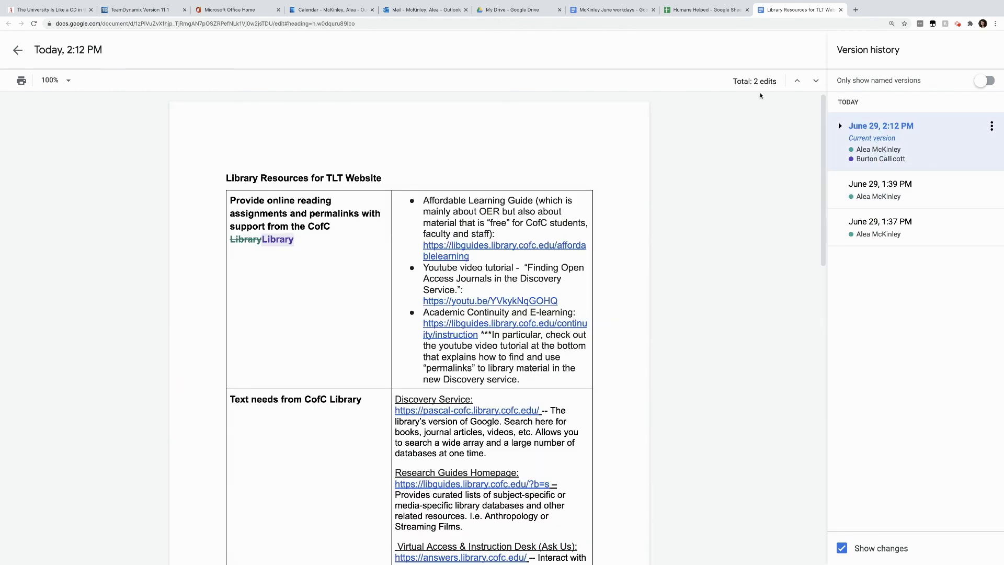
mouse_move(778, 84)
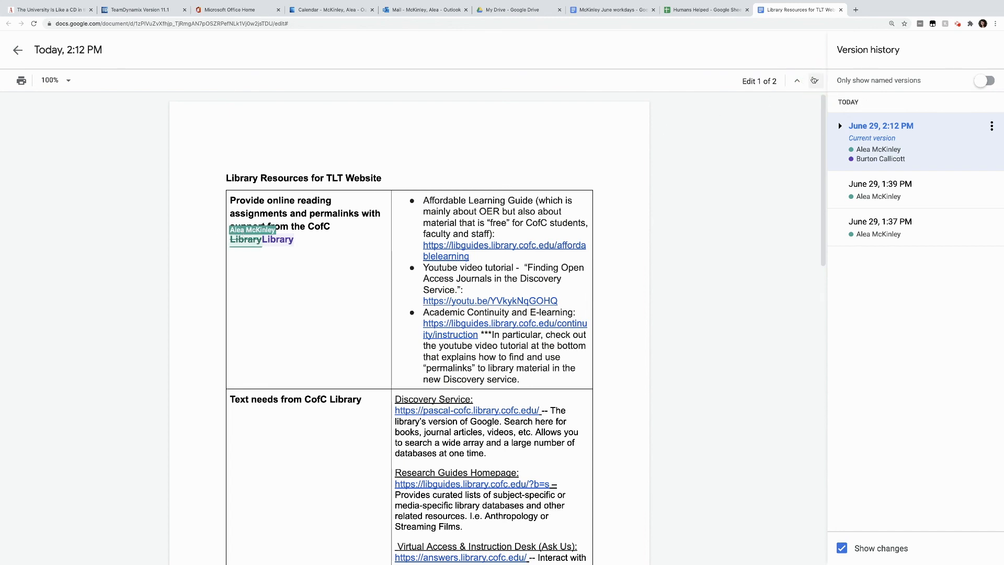
left_click(815, 81)
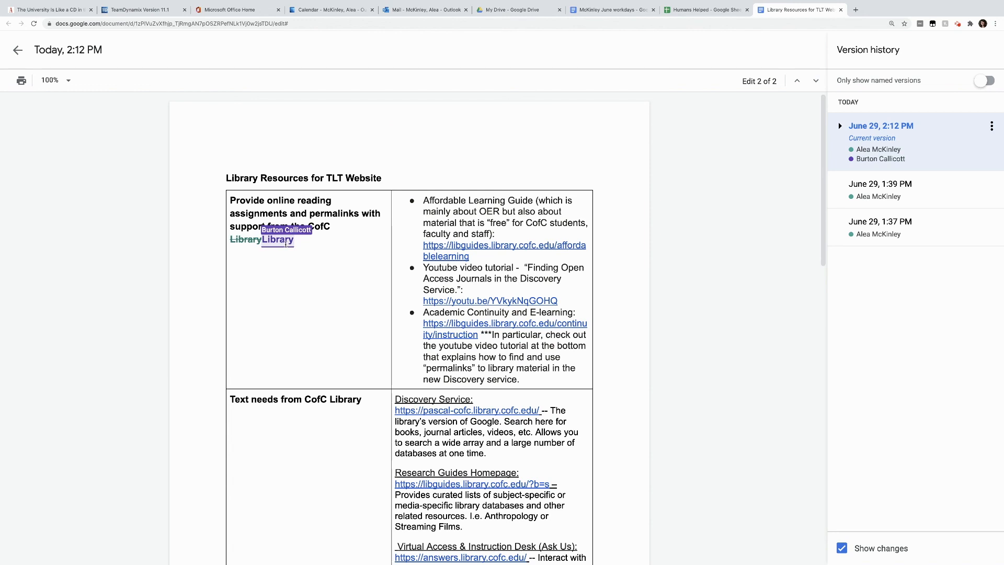
mouse_move(724, 159)
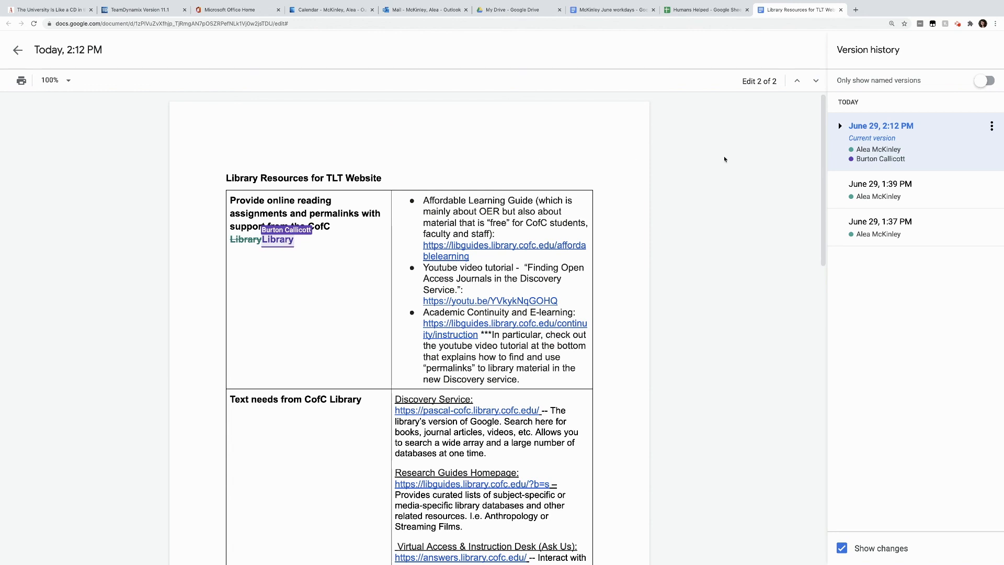